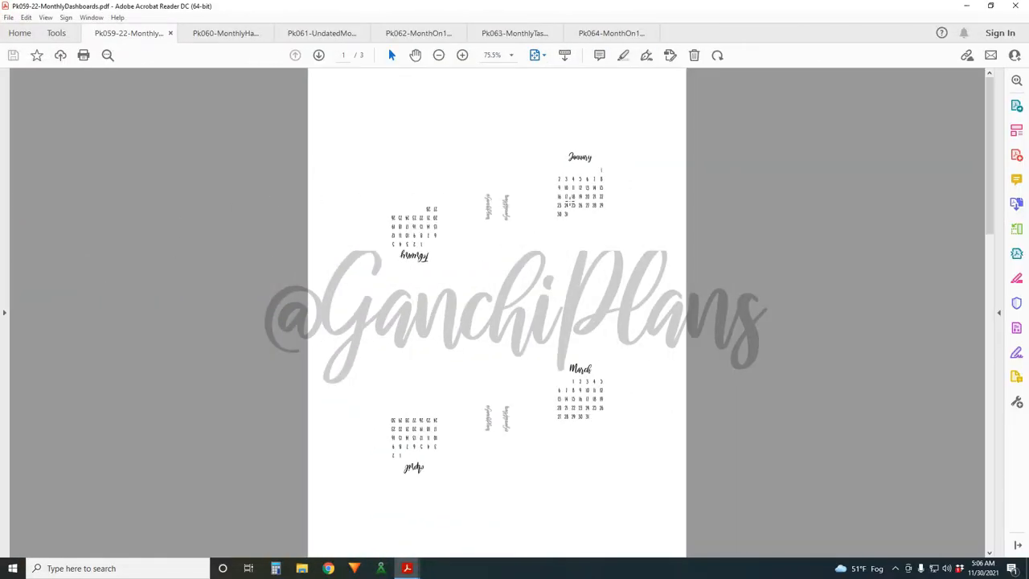
{"action": "mouse_move", "coordinate": [580, 203]}
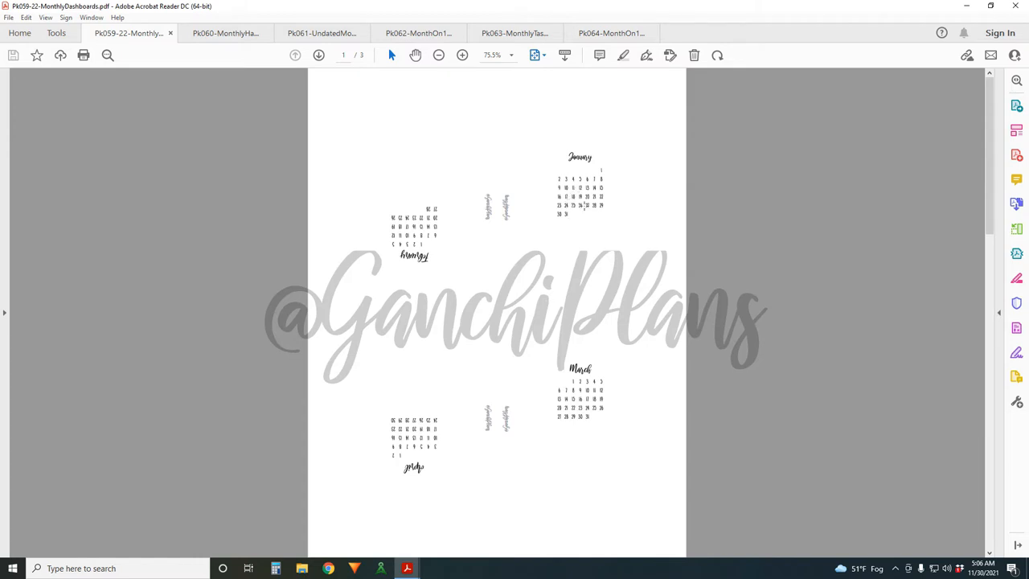
{"action": "mouse_move", "coordinate": [610, 185]}
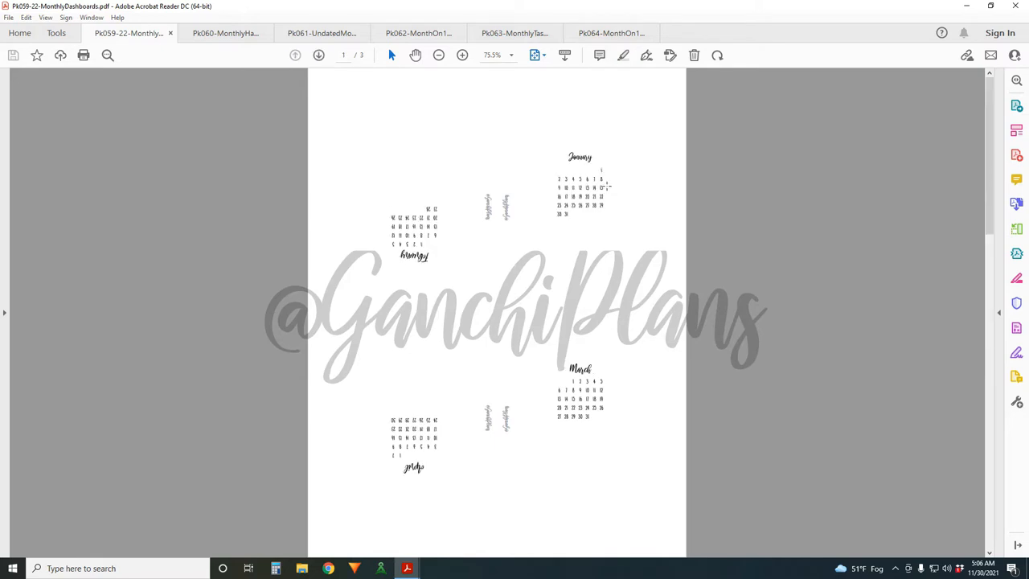
{"action": "mouse_move", "coordinate": [604, 186]}
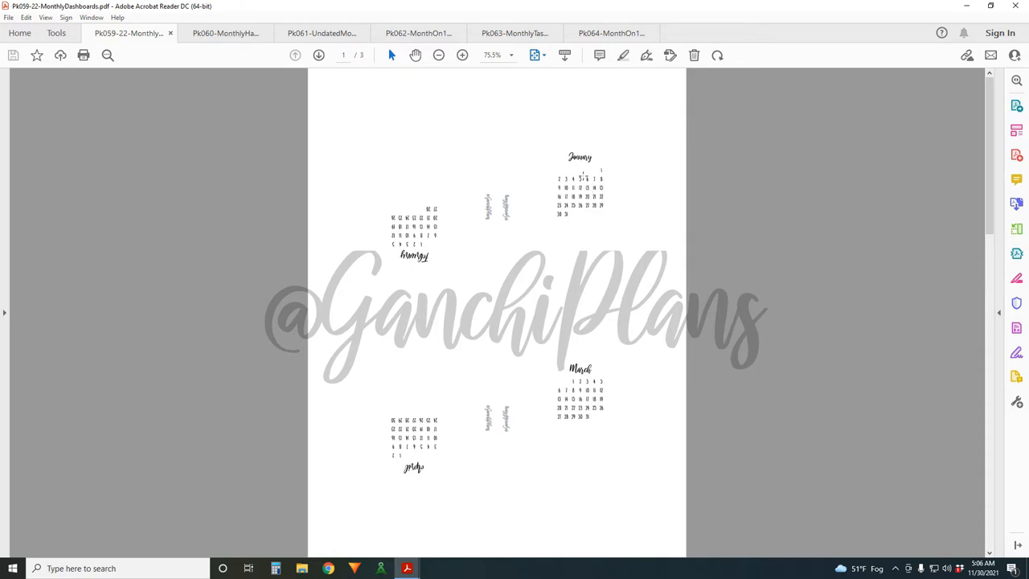
{"action": "mouse_move", "coordinate": [579, 205]}
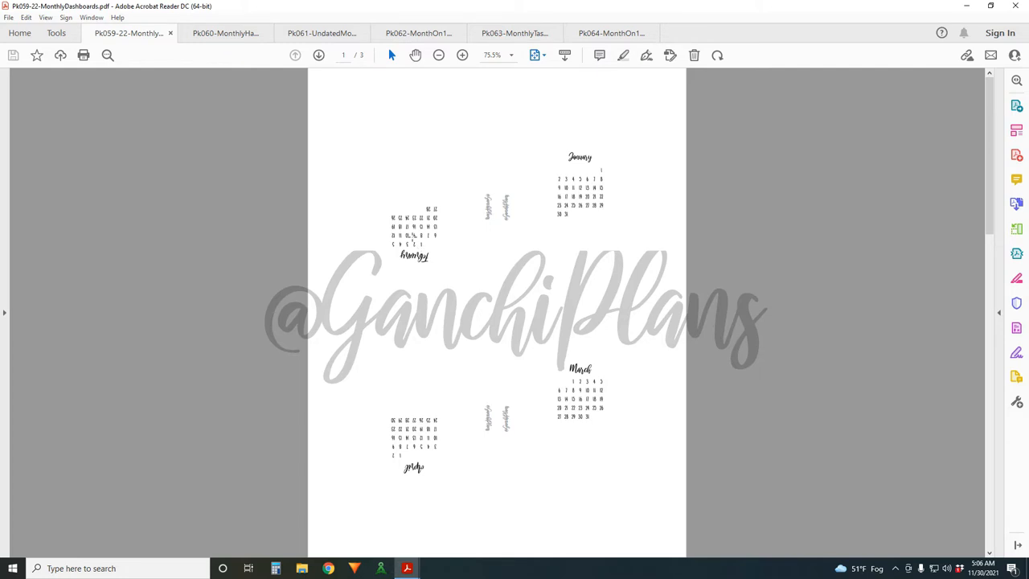
{"action": "mouse_move", "coordinate": [485, 265]}
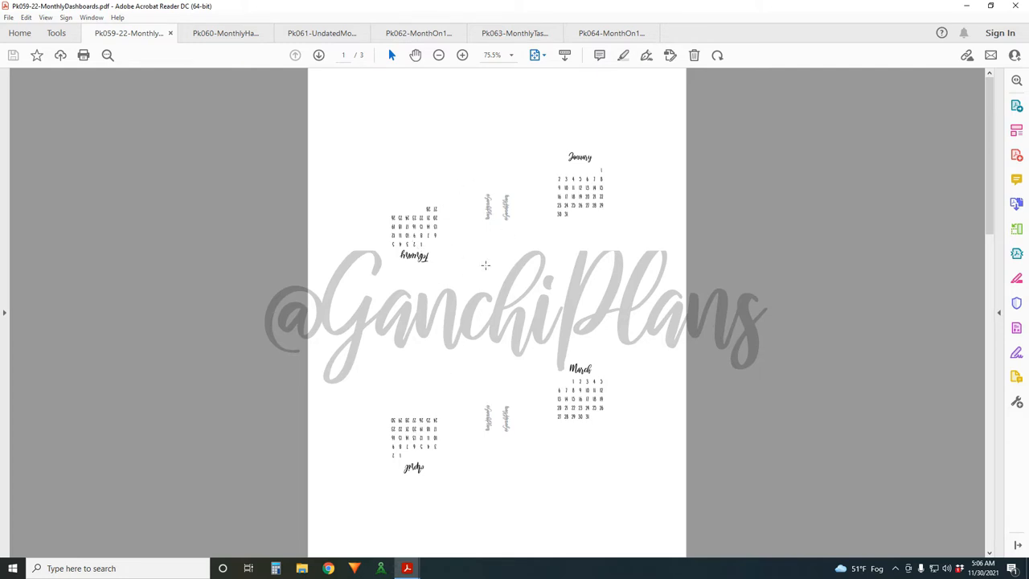
{"action": "mouse_move", "coordinate": [569, 229]}
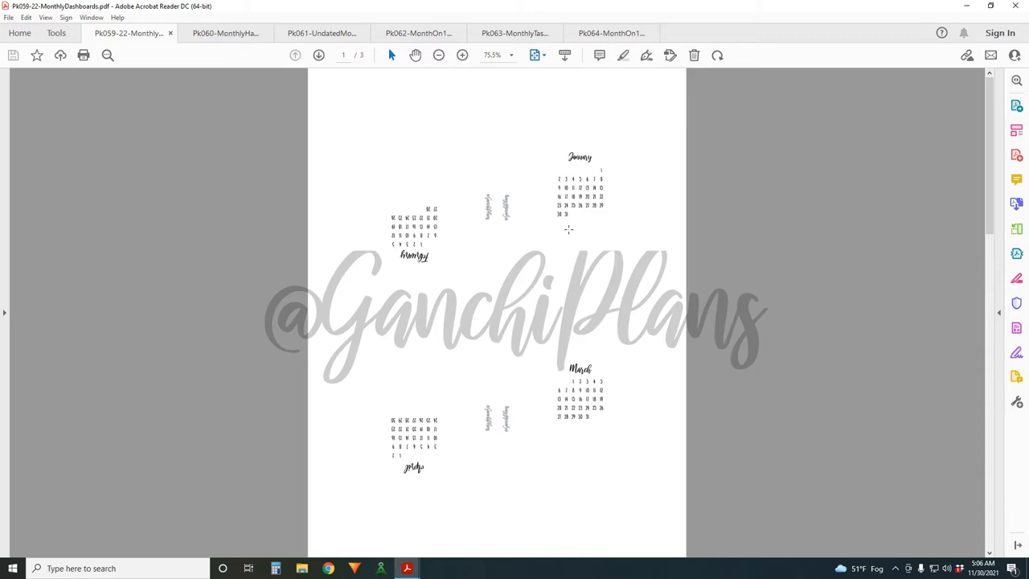
{"action": "mouse_move", "coordinate": [566, 234]}
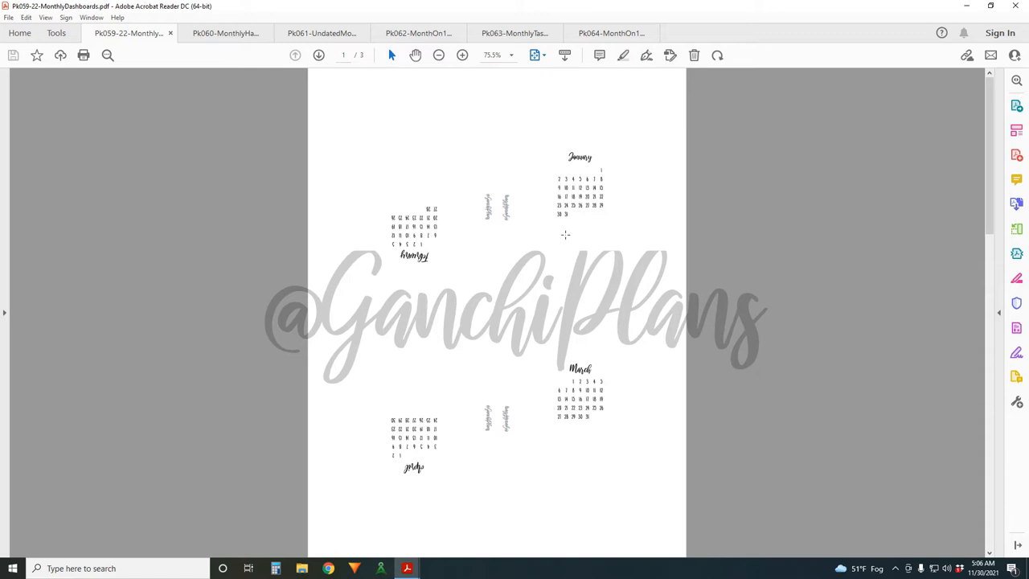
{"action": "mouse_move", "coordinate": [572, 243]}
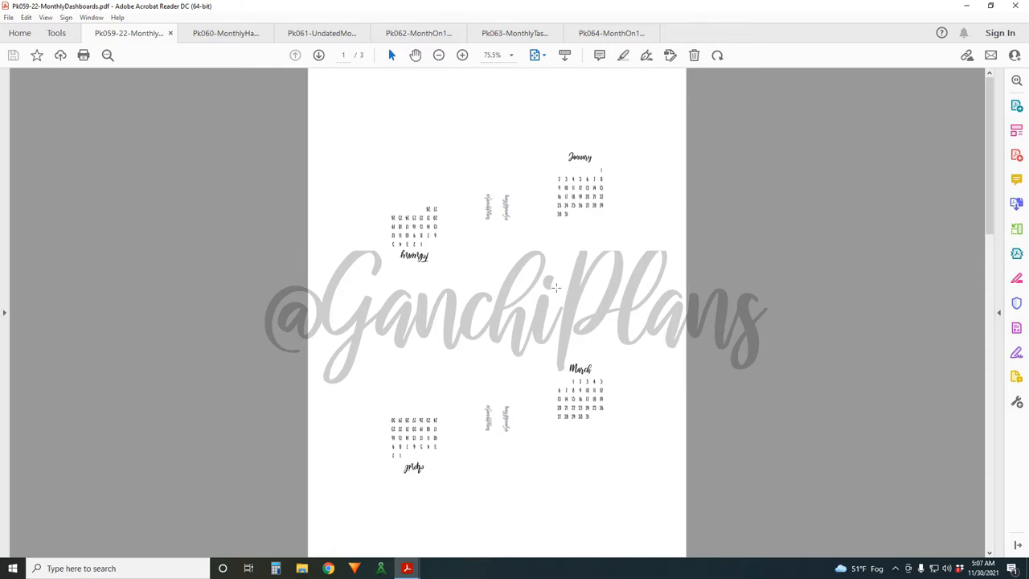
{"action": "mouse_move", "coordinate": [581, 288]}
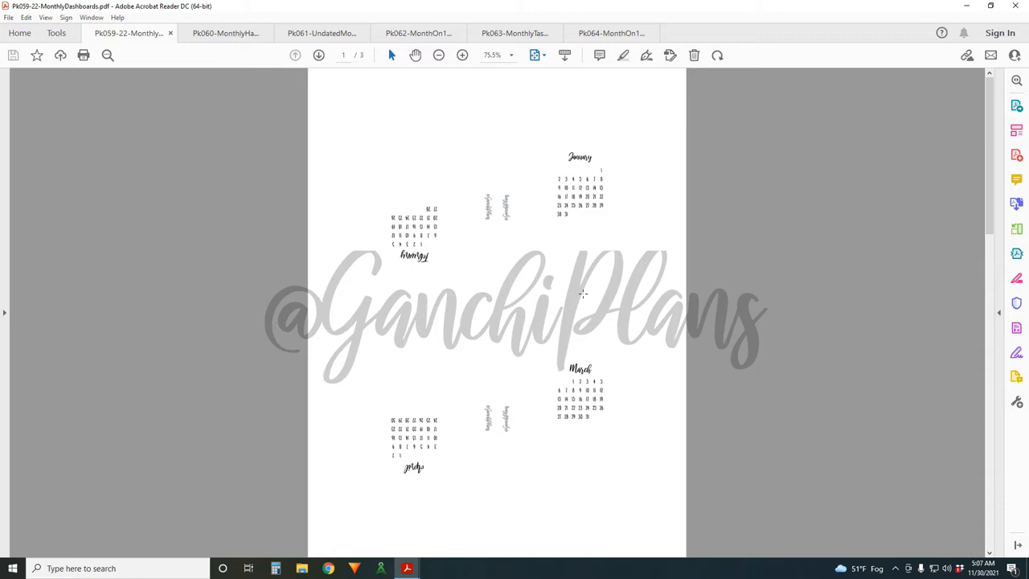
{"action": "mouse_move", "coordinate": [547, 234]}
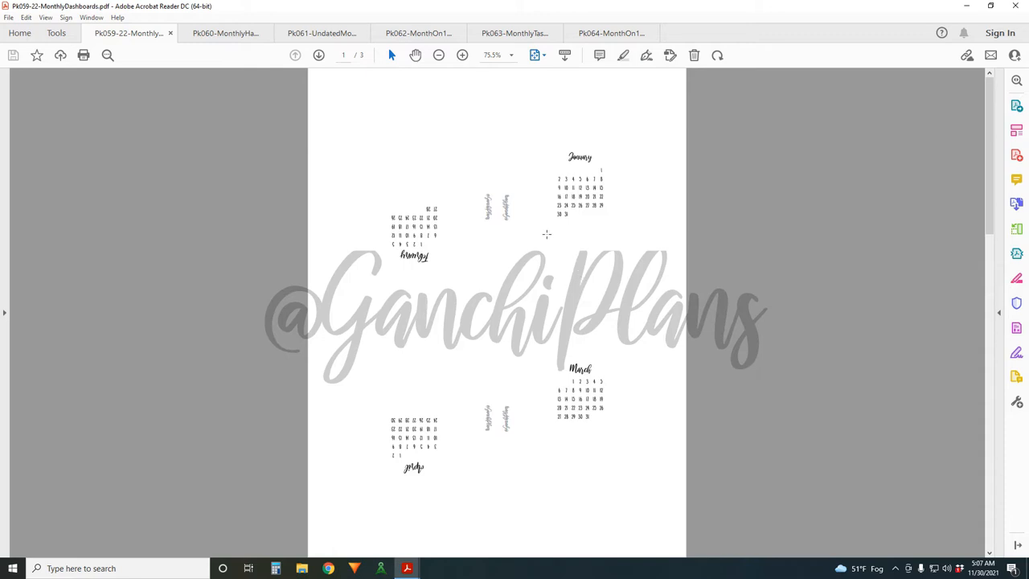
{"action": "mouse_move", "coordinate": [380, 233]}
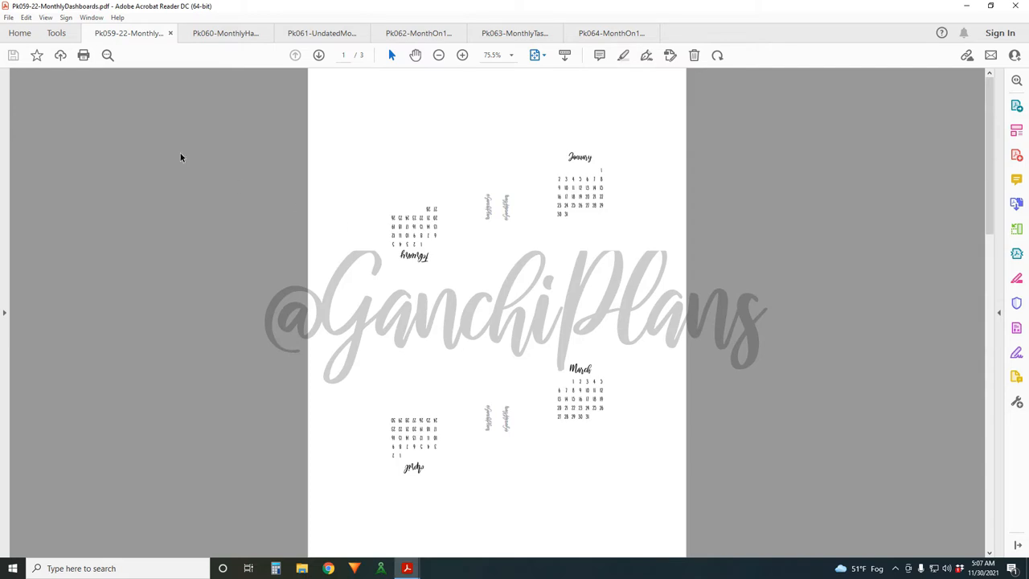
- Show the Pk060-MonthlyHabitTracker PDF, view its second page, then return to page one
{"action": "left_click", "coordinate": [225, 33]}
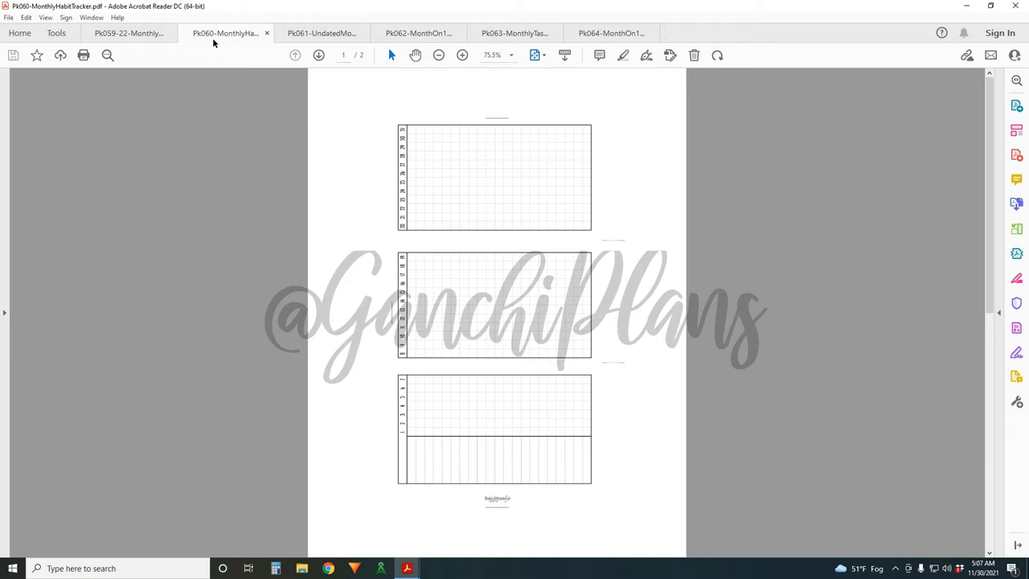
{"action": "mouse_move", "coordinate": [525, 468]}
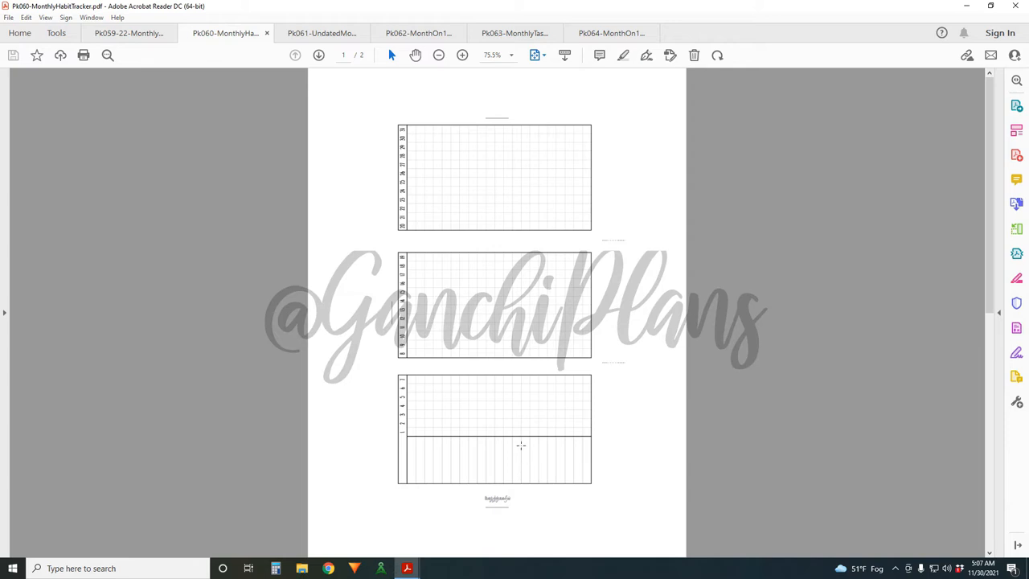
{"action": "left_click", "coordinate": [318, 55]}
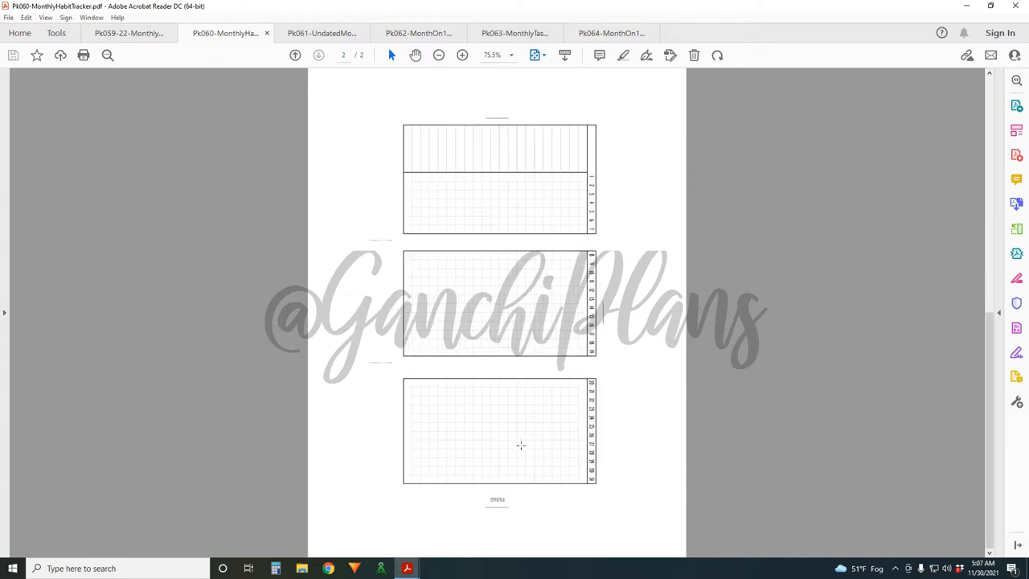
{"action": "left_click", "coordinate": [295, 54]}
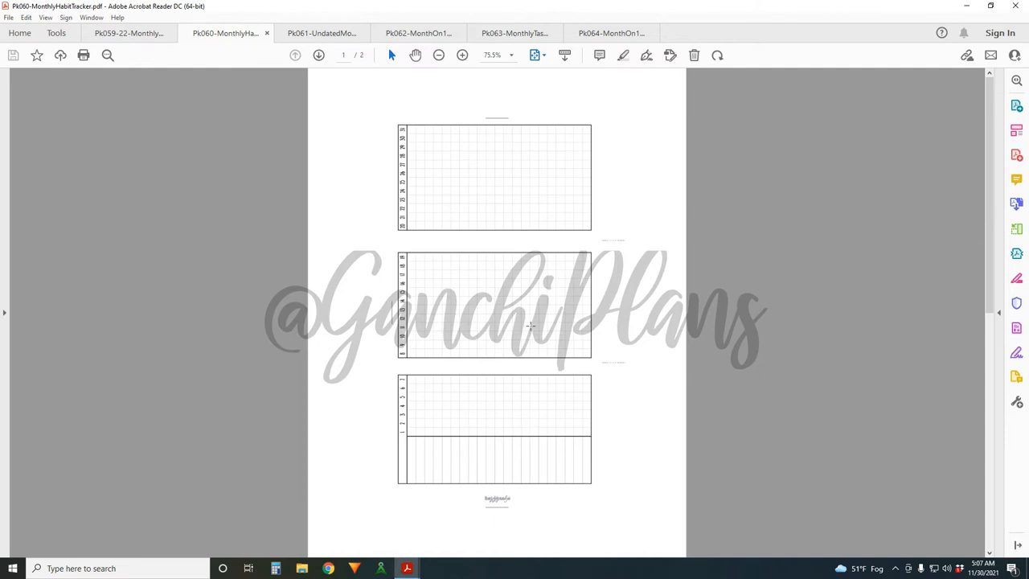
{"action": "mouse_move", "coordinate": [505, 481]}
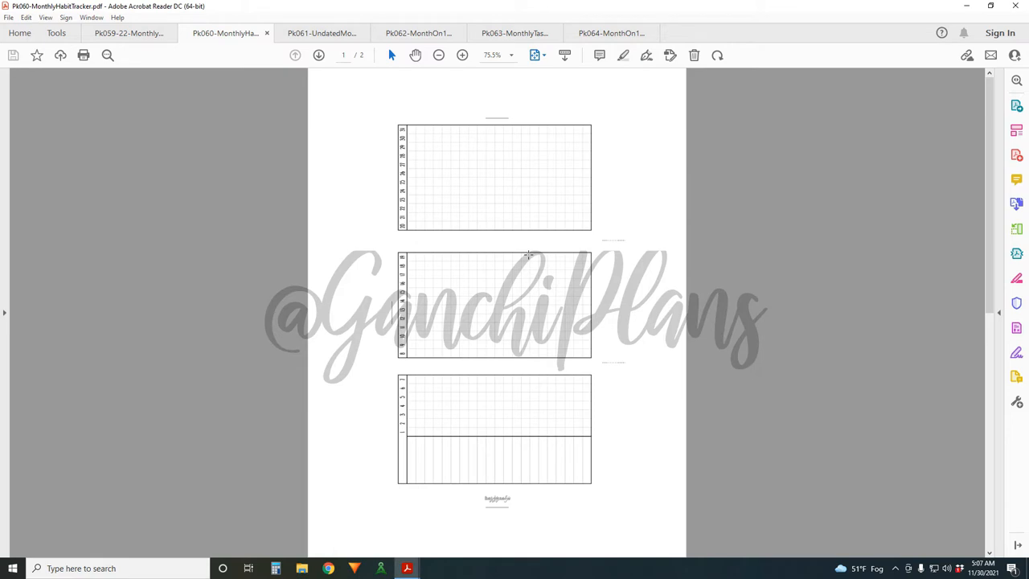
{"action": "mouse_move", "coordinate": [561, 231]}
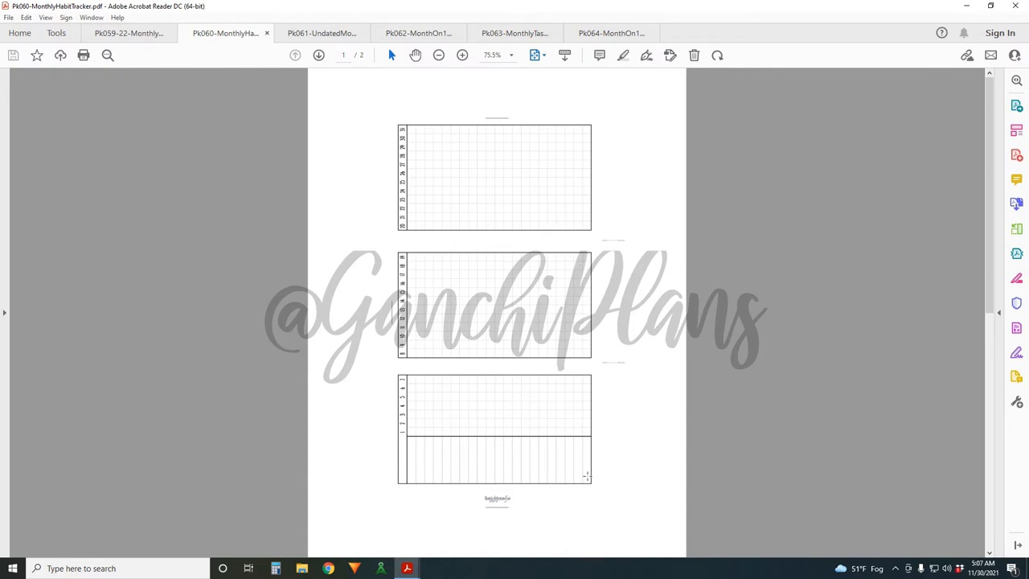
{"action": "mouse_move", "coordinate": [406, 117]}
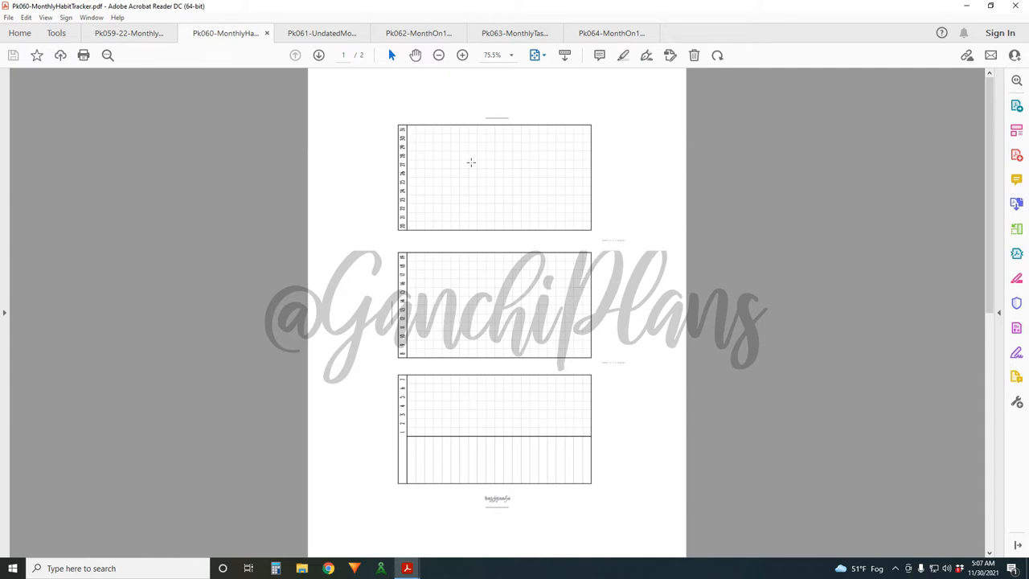
{"action": "mouse_move", "coordinate": [484, 340]}
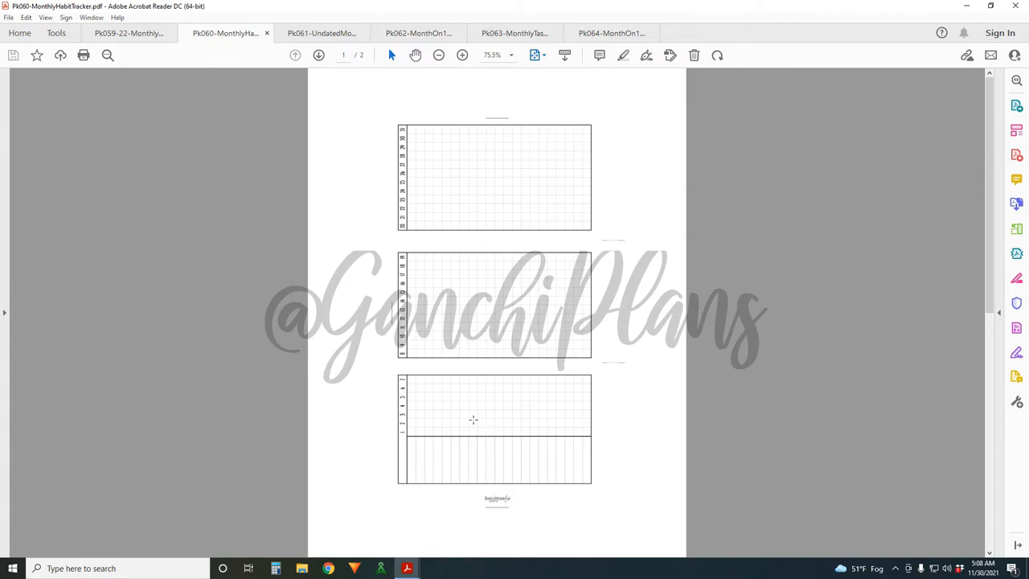
{"action": "mouse_move", "coordinate": [497, 429]}
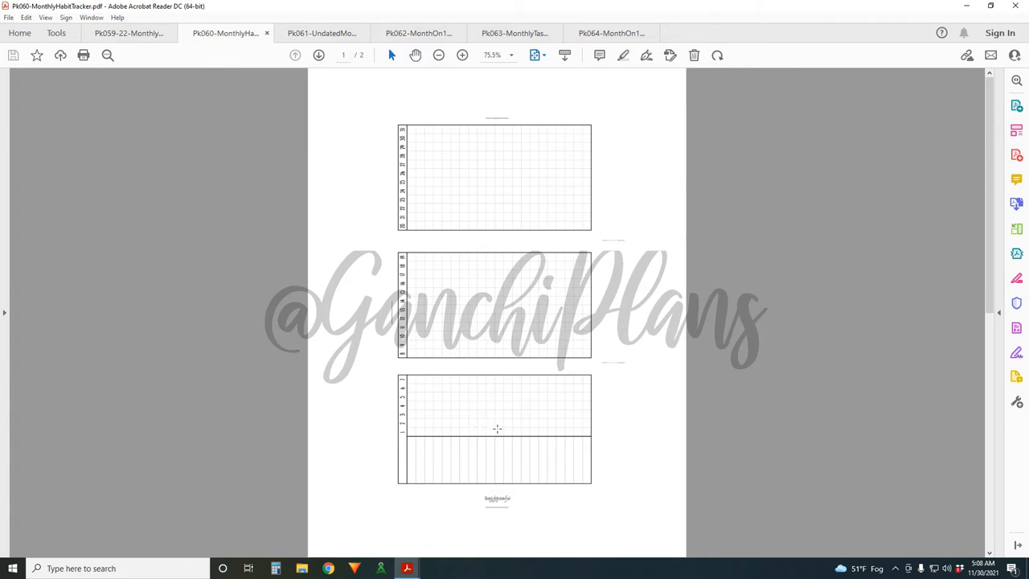
{"action": "mouse_move", "coordinate": [496, 434]}
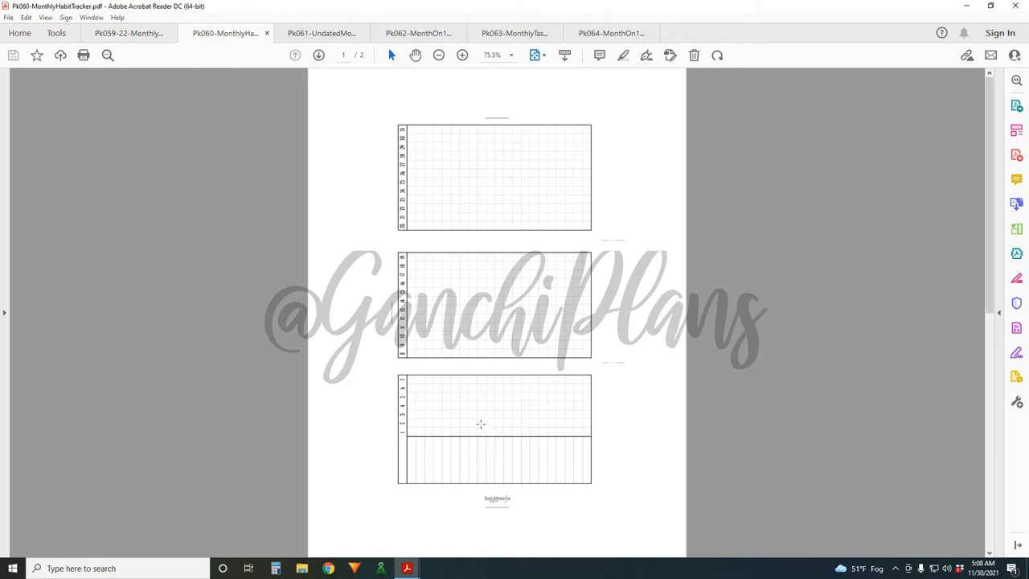
{"action": "mouse_move", "coordinate": [490, 426]}
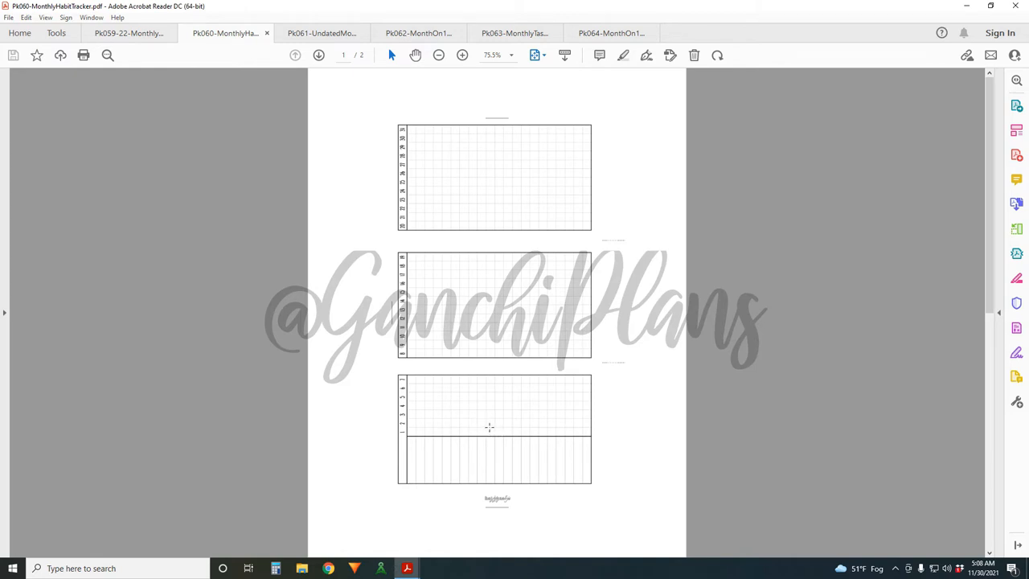
{"action": "mouse_move", "coordinate": [490, 262]}
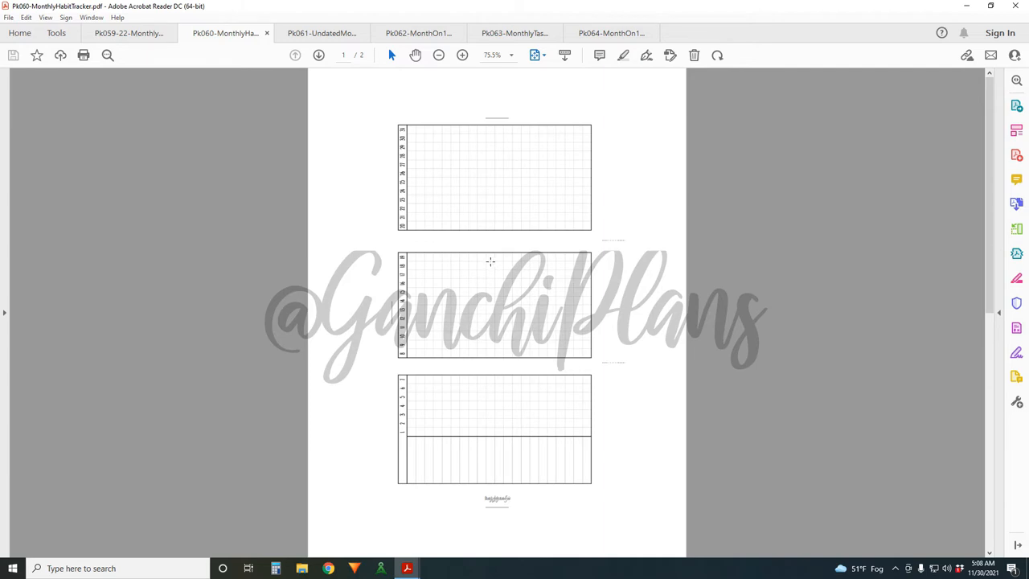
{"action": "mouse_move", "coordinate": [574, 172]}
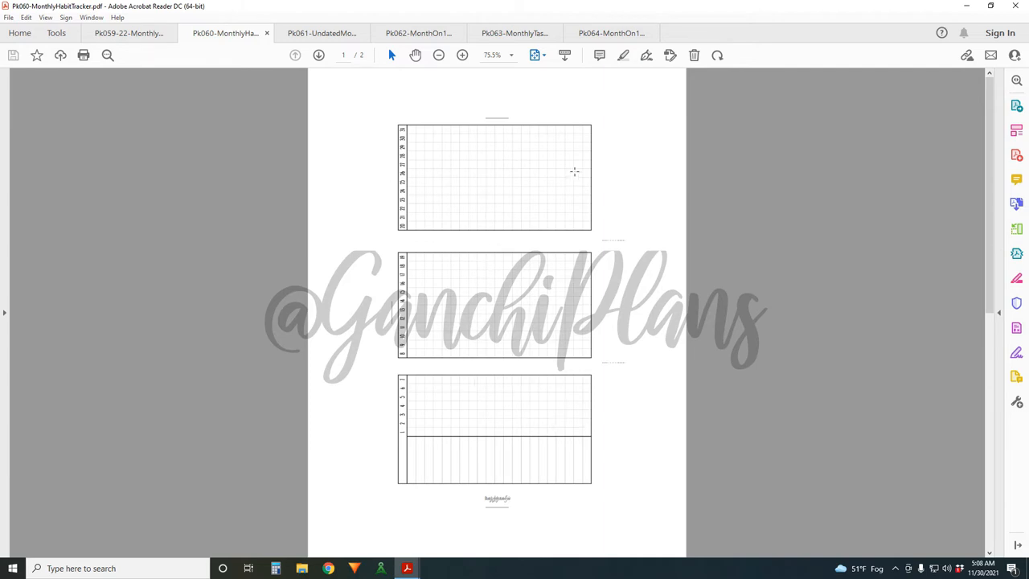
{"action": "mouse_move", "coordinate": [484, 317]}
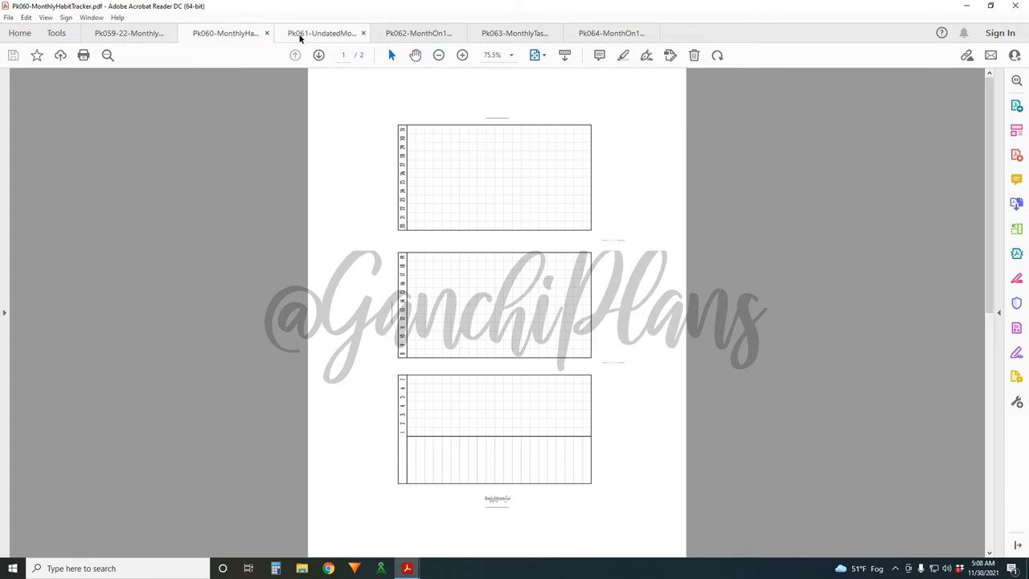
- Show the Pk061-UndatedMonthly PDF with its mirrored calendar grids and lined note columns
{"action": "left_click", "coordinate": [321, 32]}
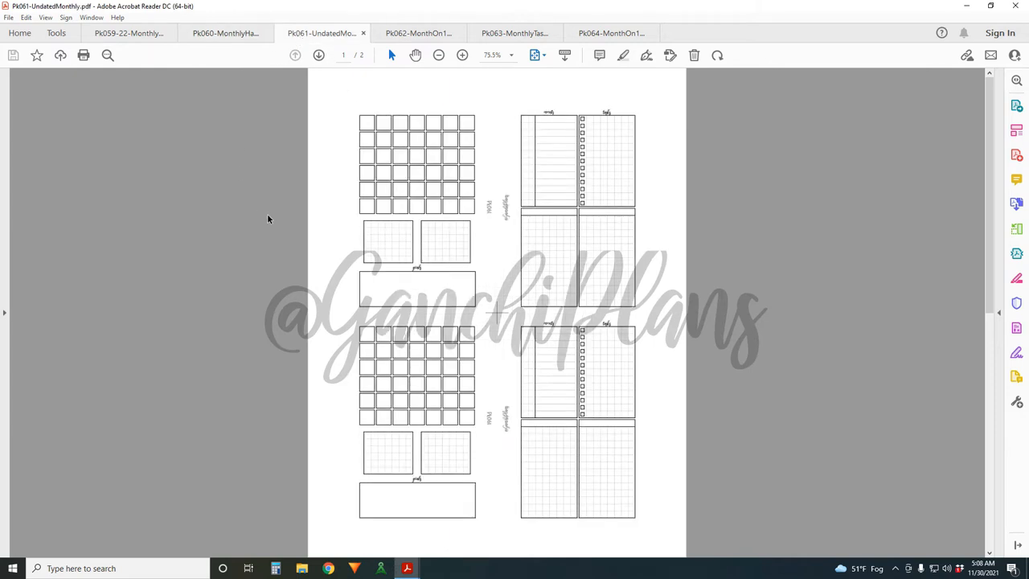
{"action": "mouse_move", "coordinate": [276, 219]}
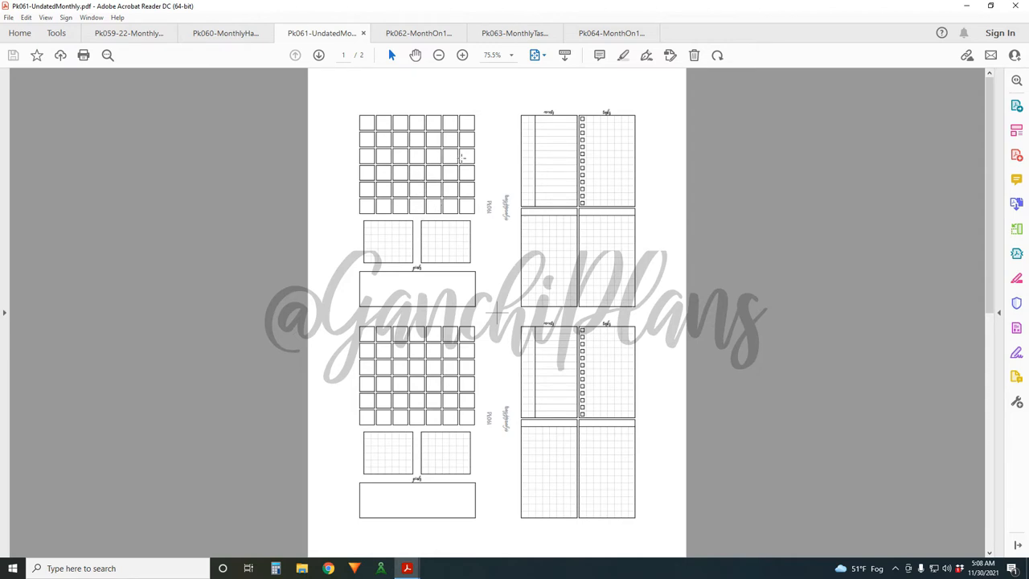
{"action": "mouse_move", "coordinate": [473, 117]}
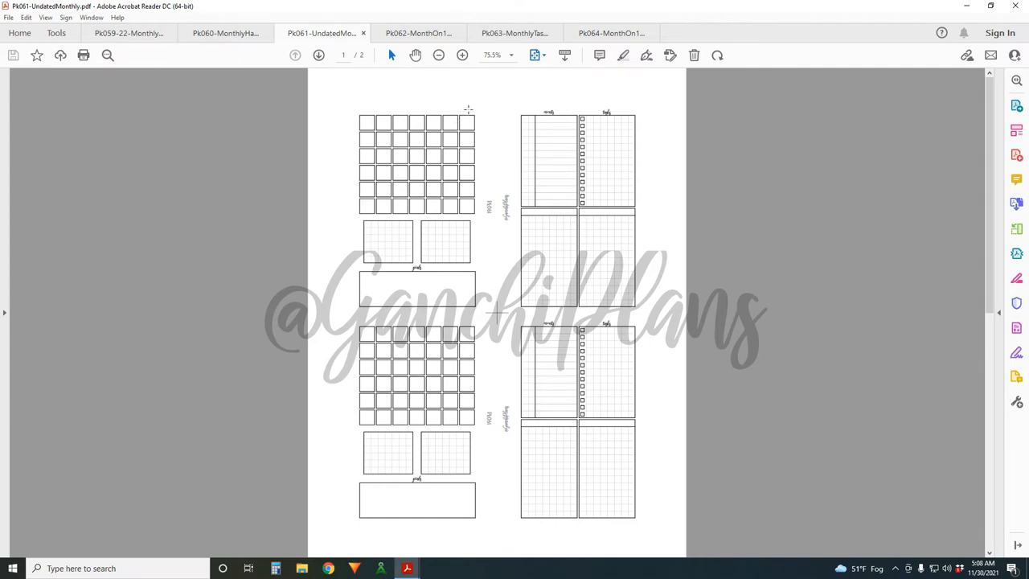
{"action": "mouse_move", "coordinate": [454, 116]}
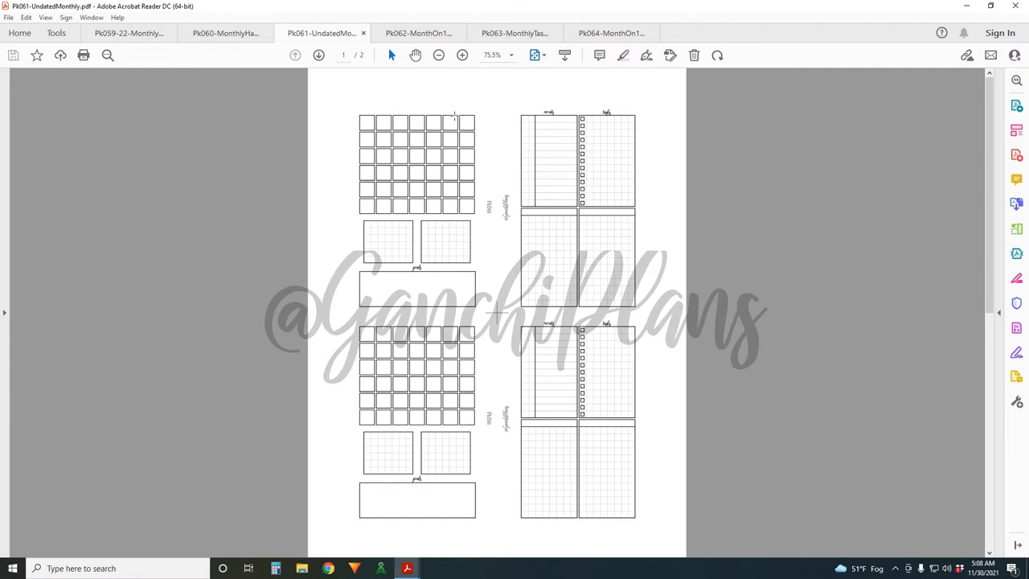
{"action": "mouse_move", "coordinate": [399, 153]}
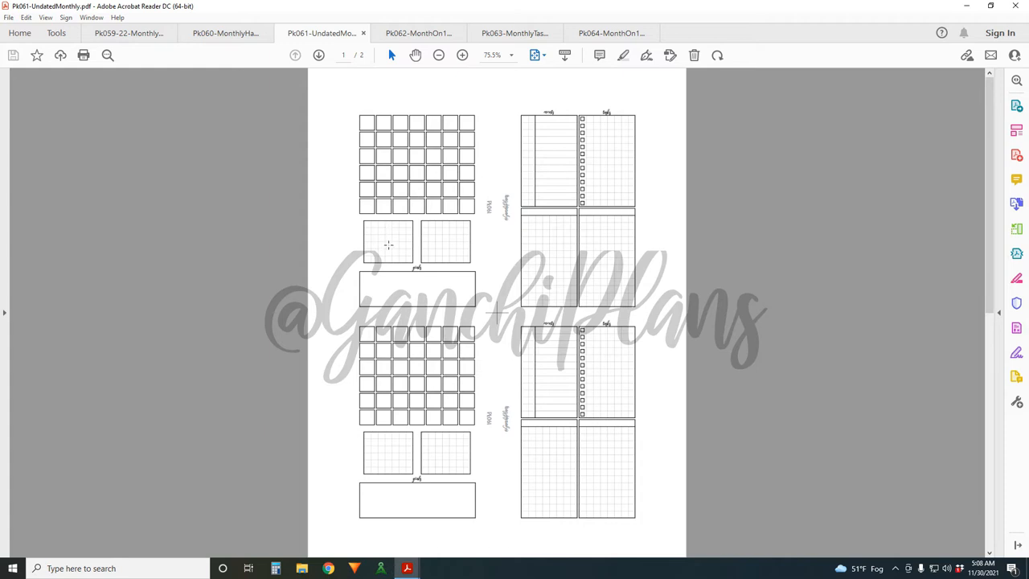
{"action": "mouse_move", "coordinate": [434, 223]}
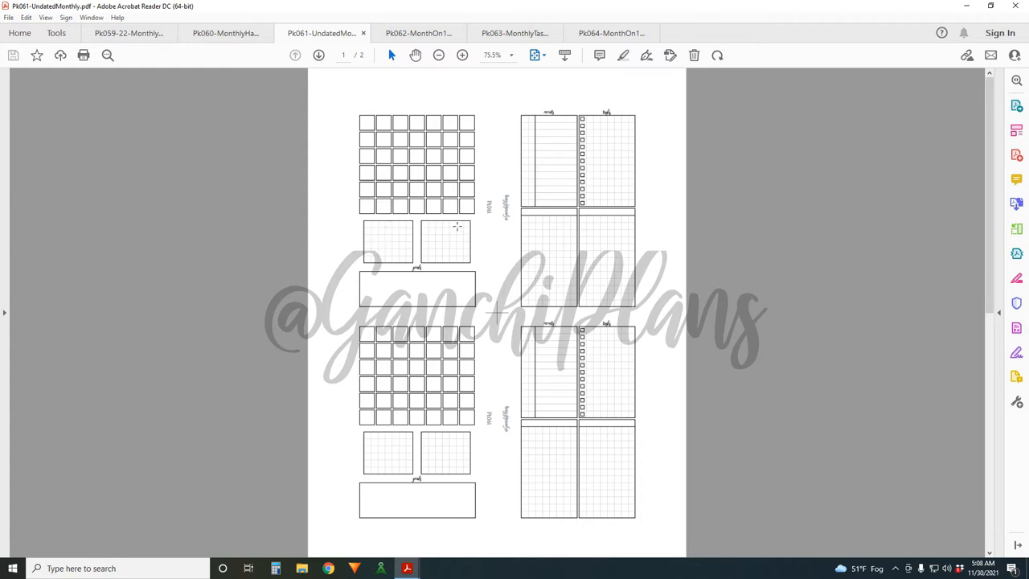
{"action": "mouse_move", "coordinate": [394, 225]}
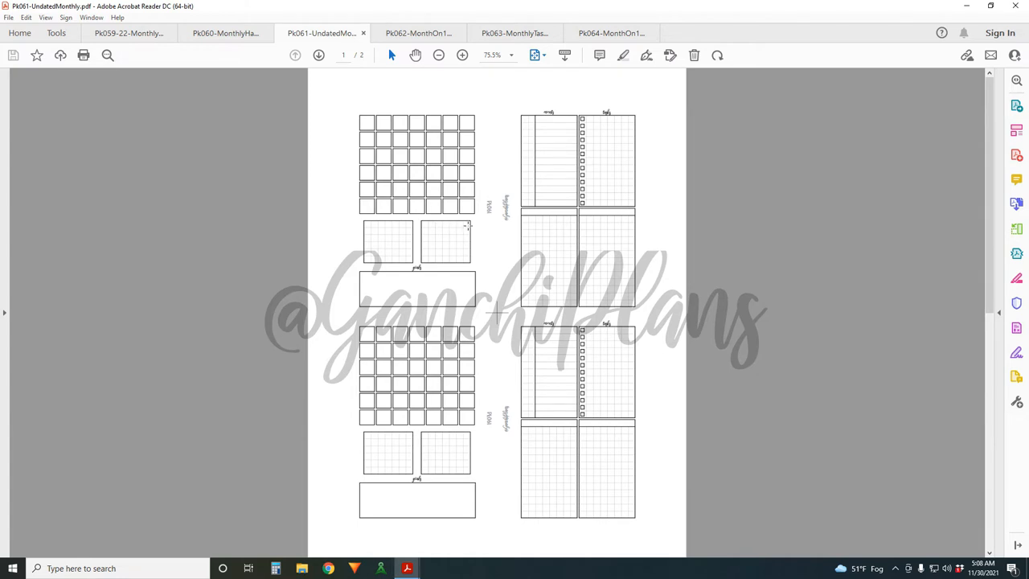
{"action": "mouse_move", "coordinate": [460, 253]}
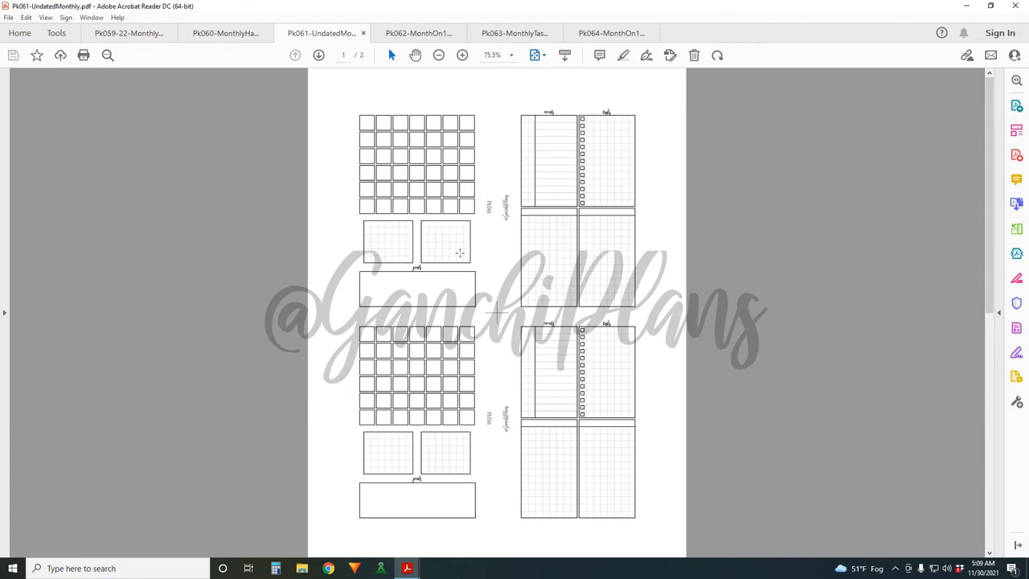
{"action": "mouse_move", "coordinate": [404, 298]}
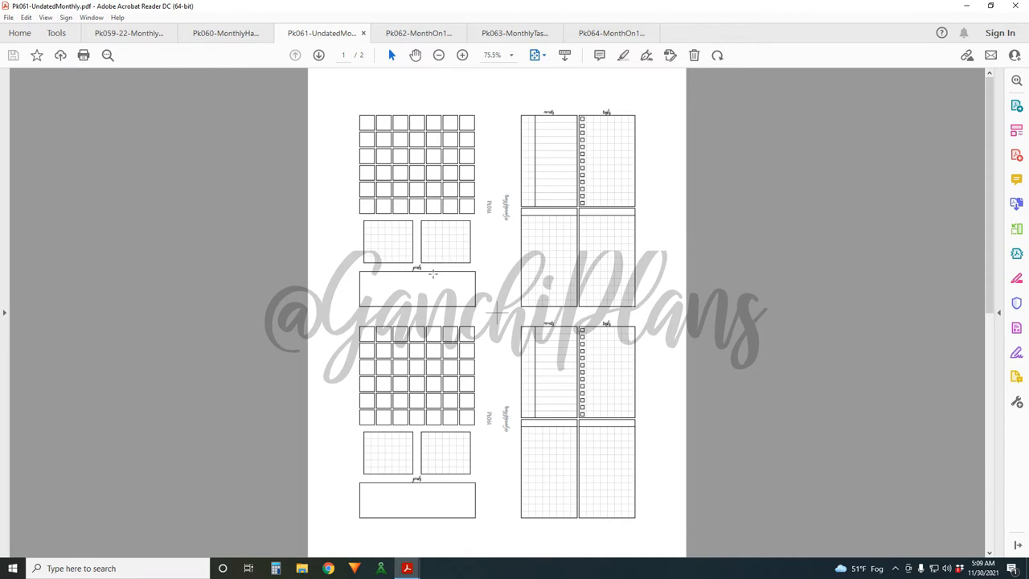
{"action": "mouse_move", "coordinate": [409, 244]}
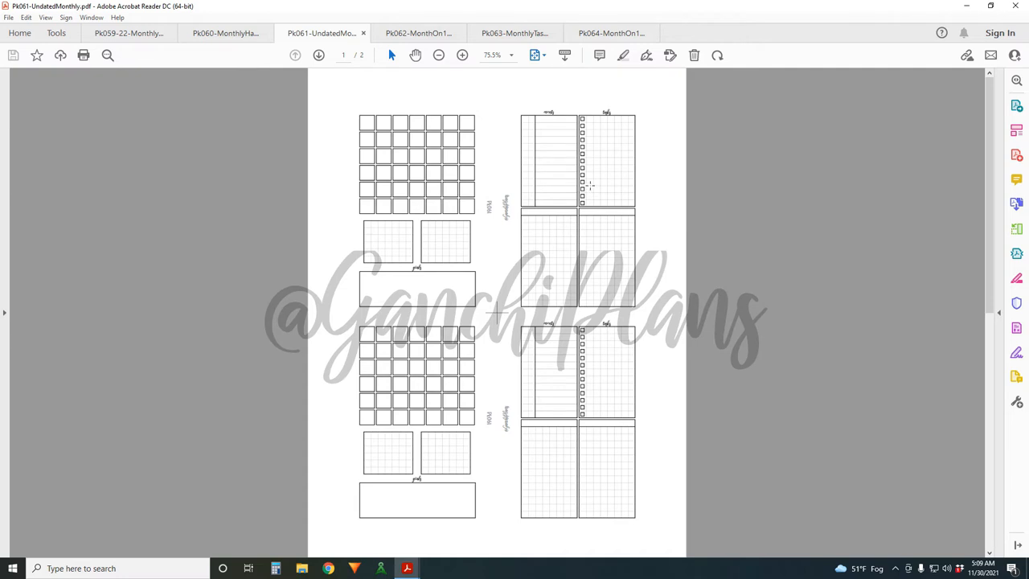
{"action": "mouse_move", "coordinate": [612, 118]}
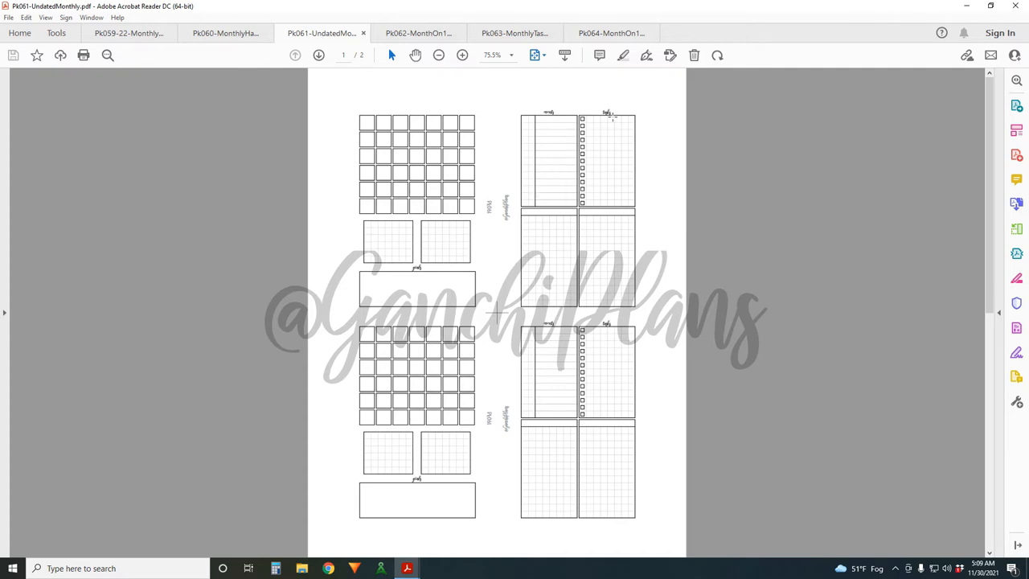
{"action": "mouse_move", "coordinate": [581, 234]}
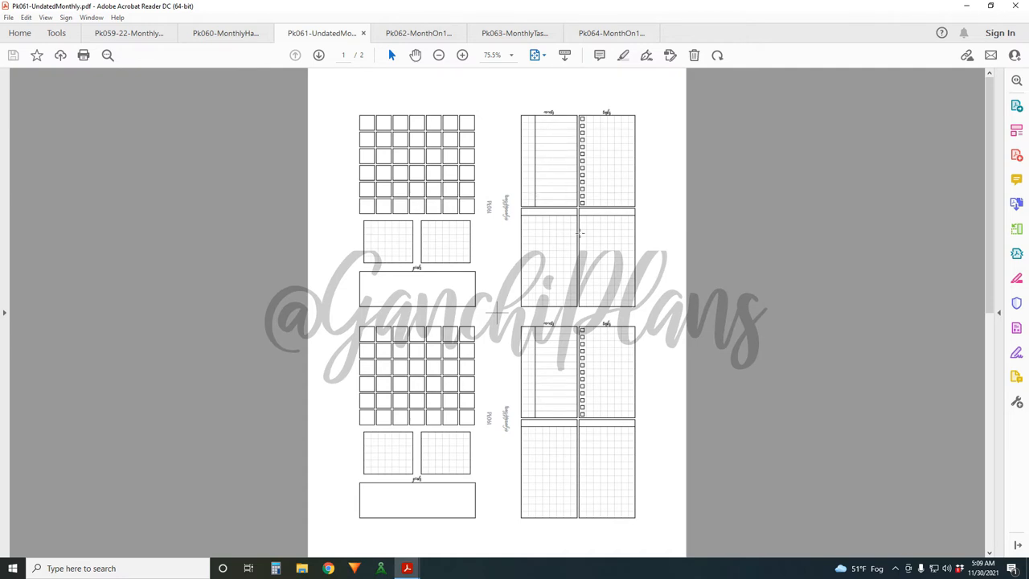
{"action": "mouse_move", "coordinate": [607, 256]}
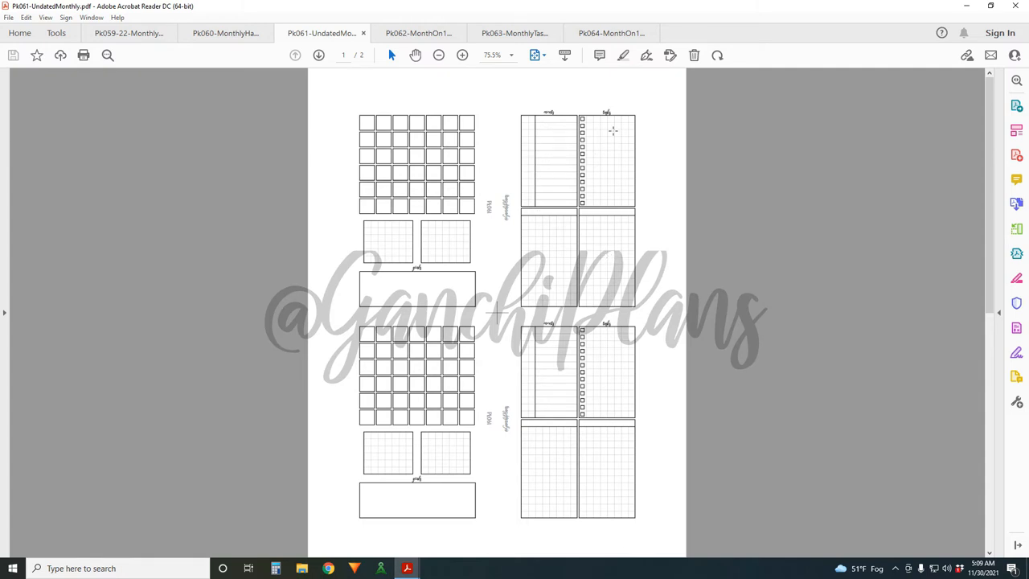
{"action": "mouse_move", "coordinate": [593, 318]}
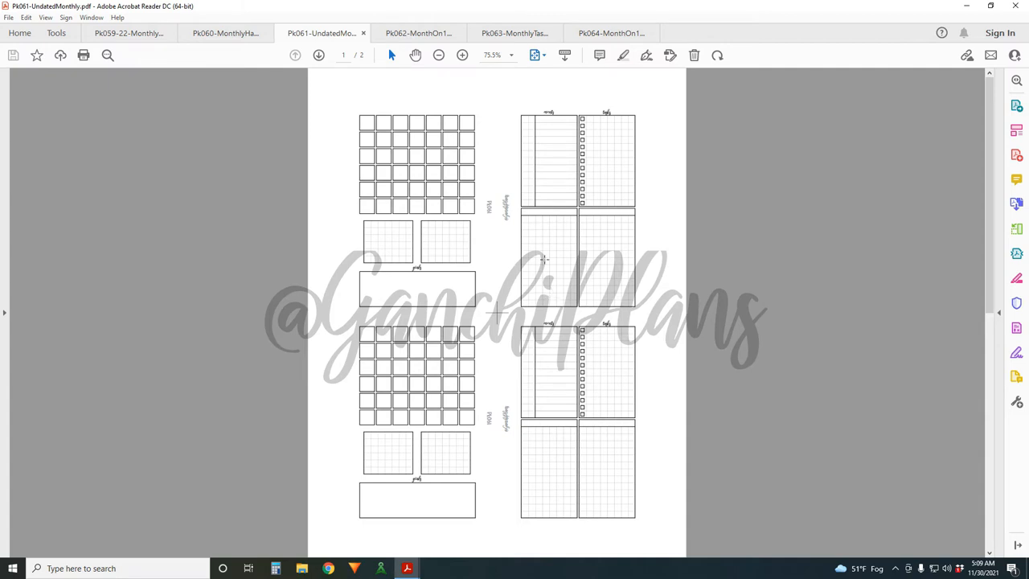
{"action": "mouse_move", "coordinate": [592, 286]}
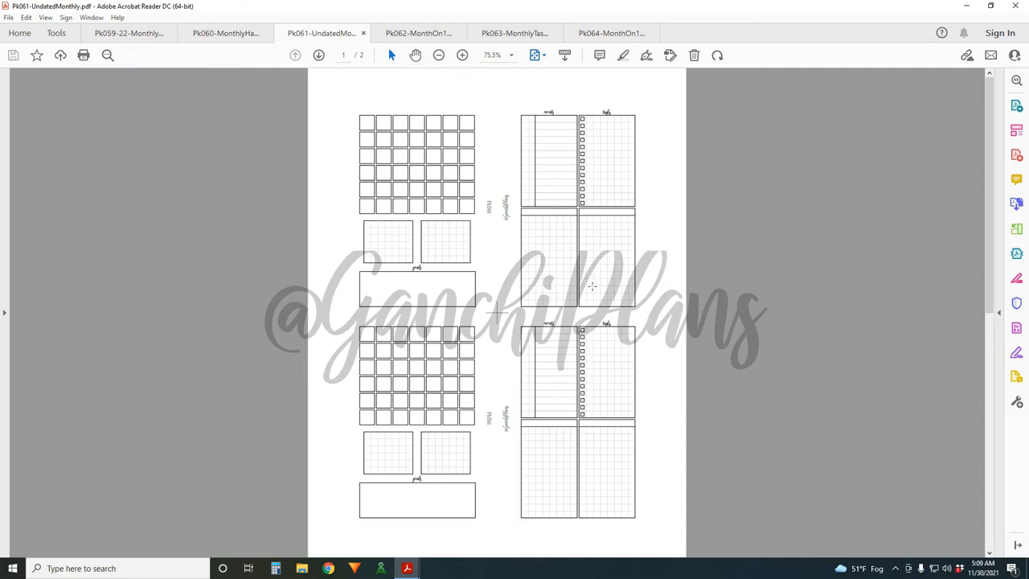
{"action": "mouse_move", "coordinate": [551, 219]}
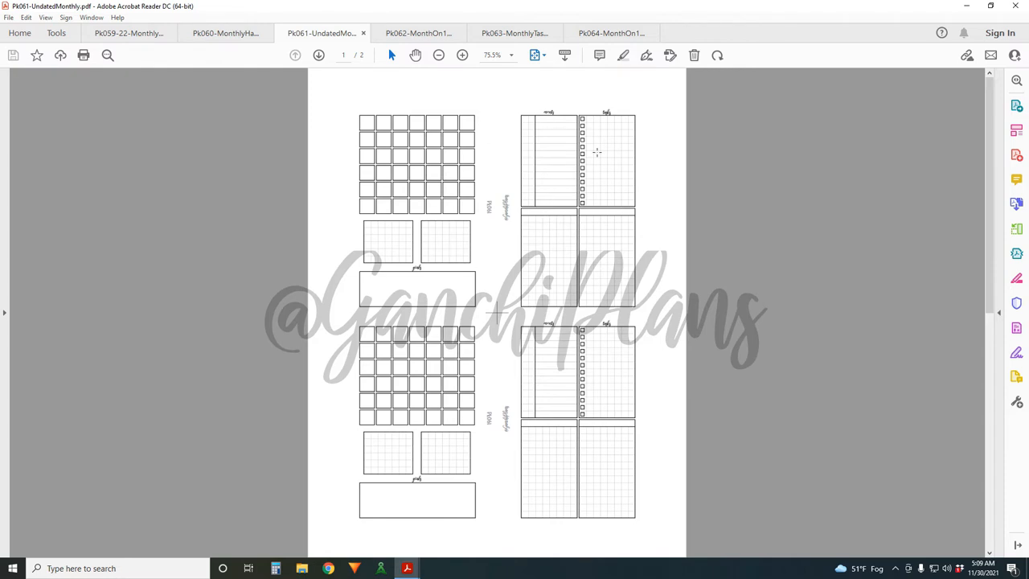
{"action": "mouse_move", "coordinate": [580, 249]}
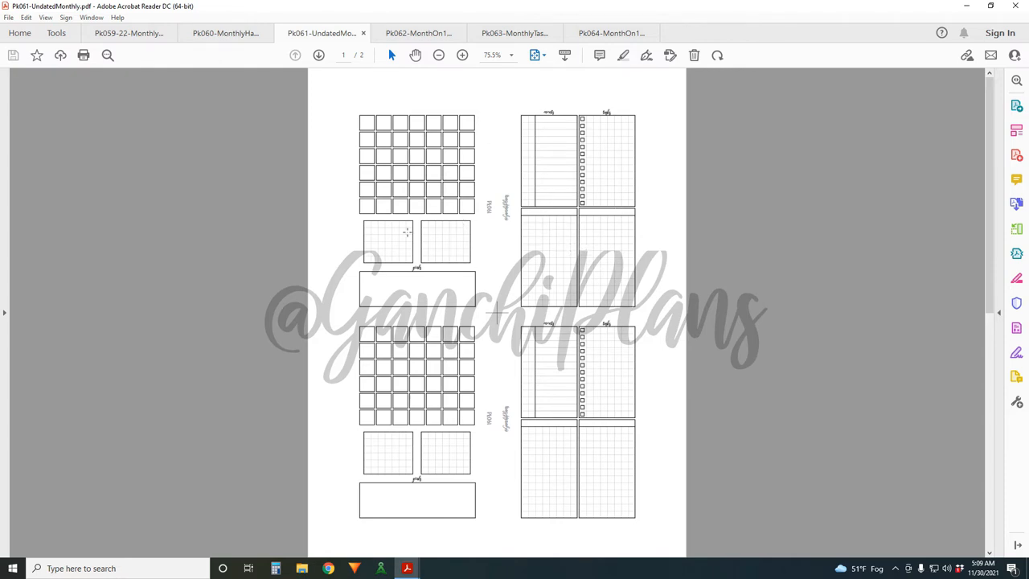
{"action": "mouse_move", "coordinate": [387, 247]}
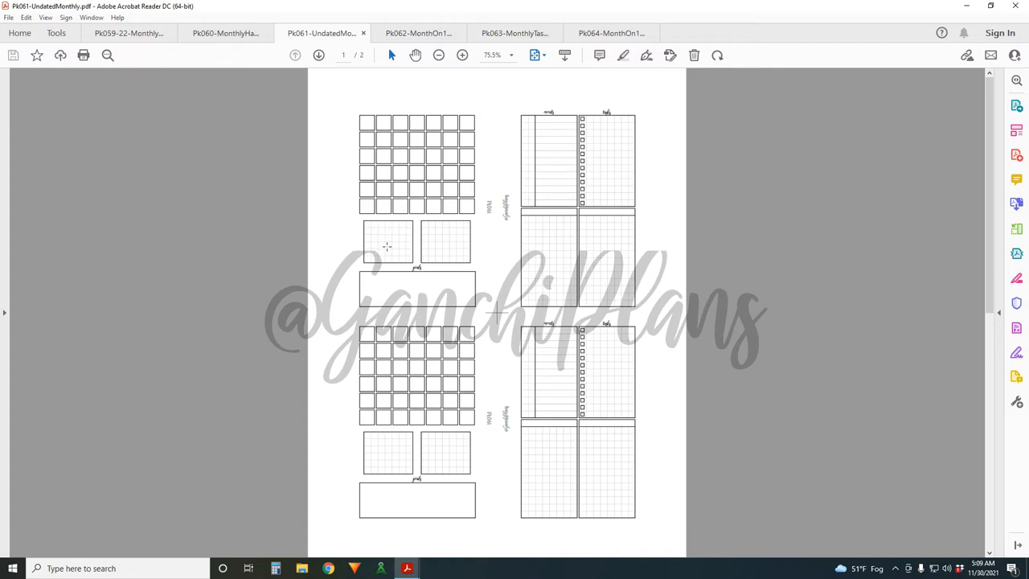
{"action": "left_click", "coordinate": [418, 33]}
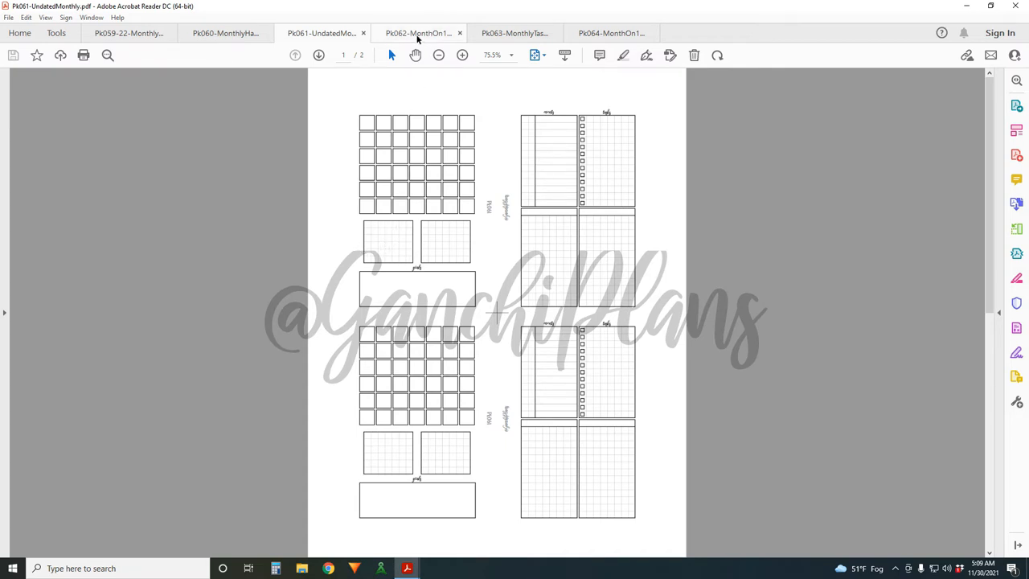
{"action": "mouse_move", "coordinate": [418, 33]}
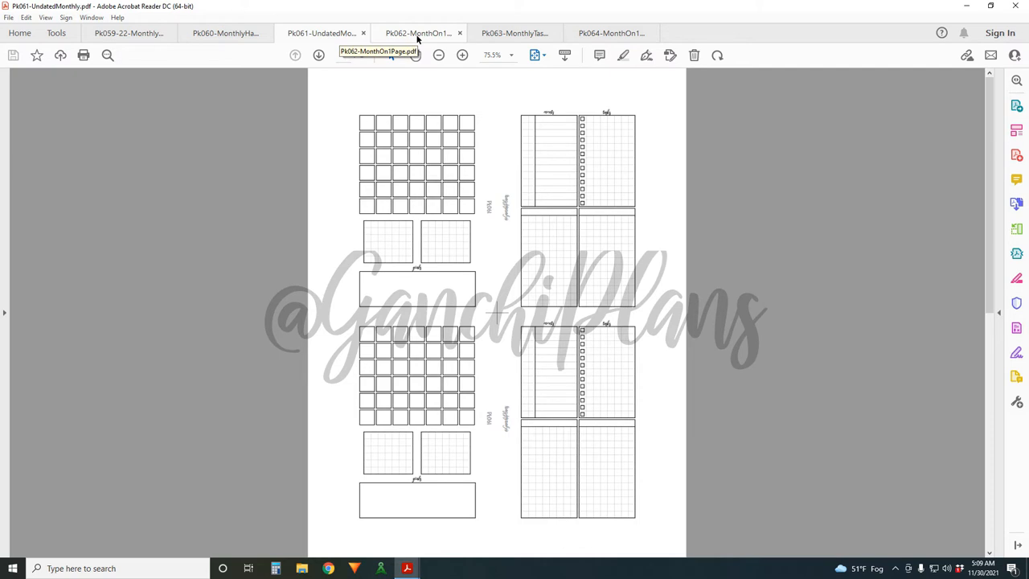
{"action": "left_click", "coordinate": [418, 33]}
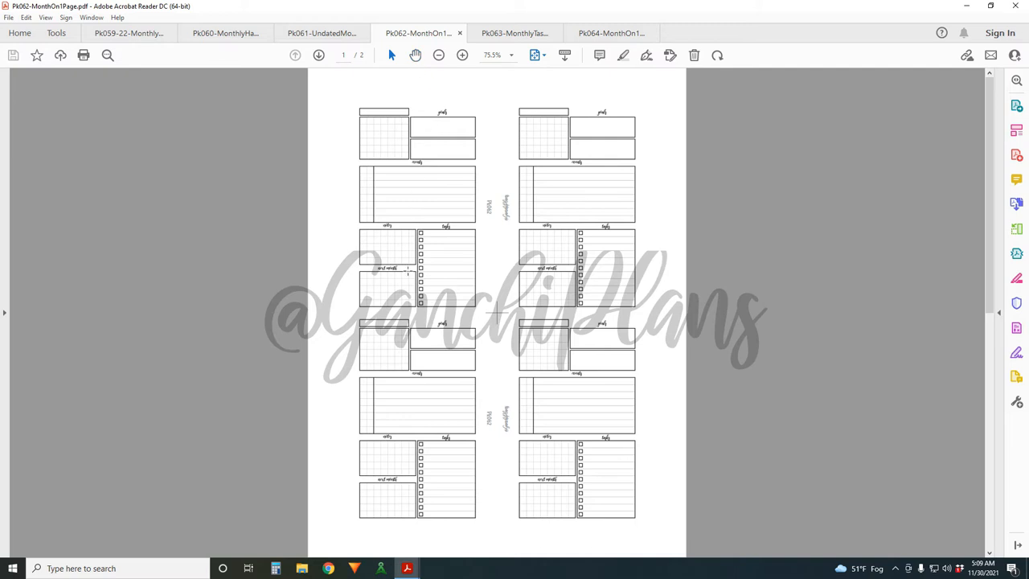
{"action": "mouse_move", "coordinate": [408, 271]}
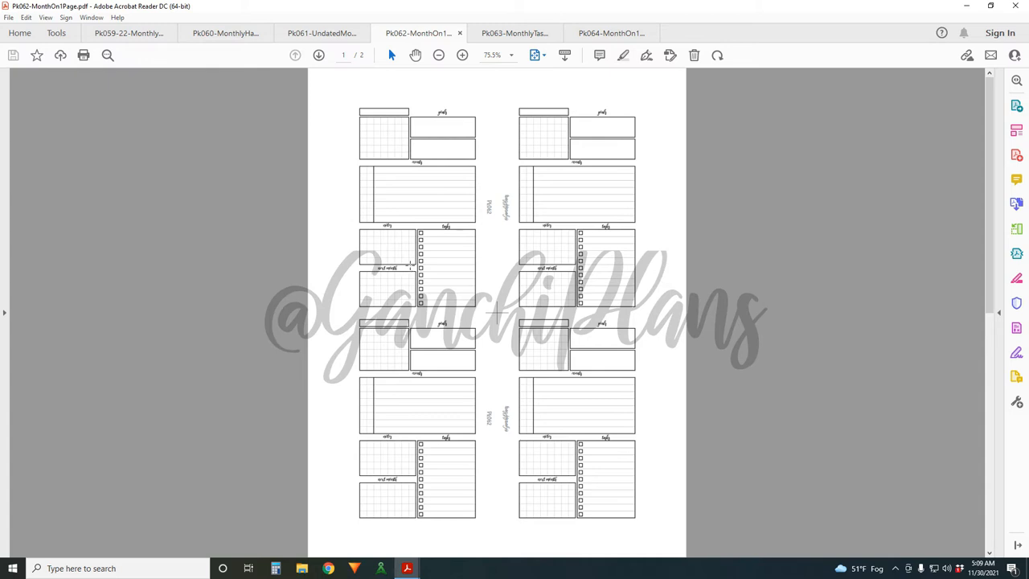
{"action": "mouse_move", "coordinate": [372, 129]}
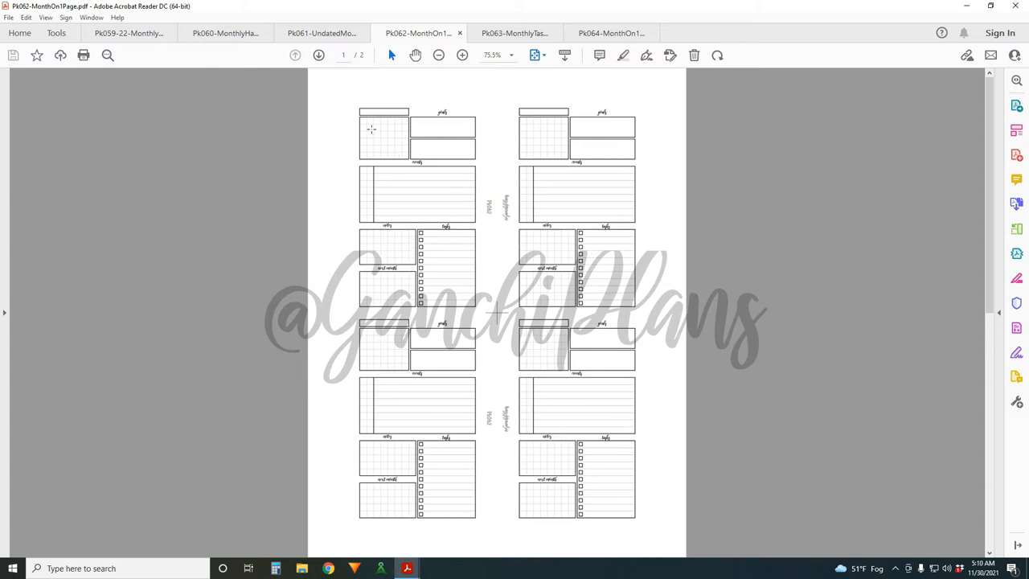
{"action": "mouse_move", "coordinate": [363, 129]}
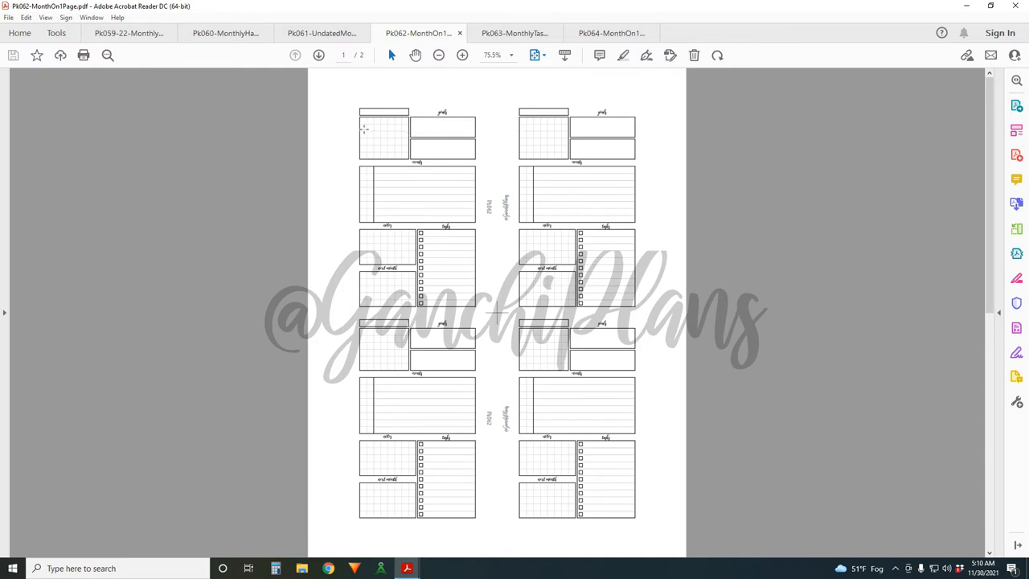
{"action": "mouse_move", "coordinate": [380, 125]}
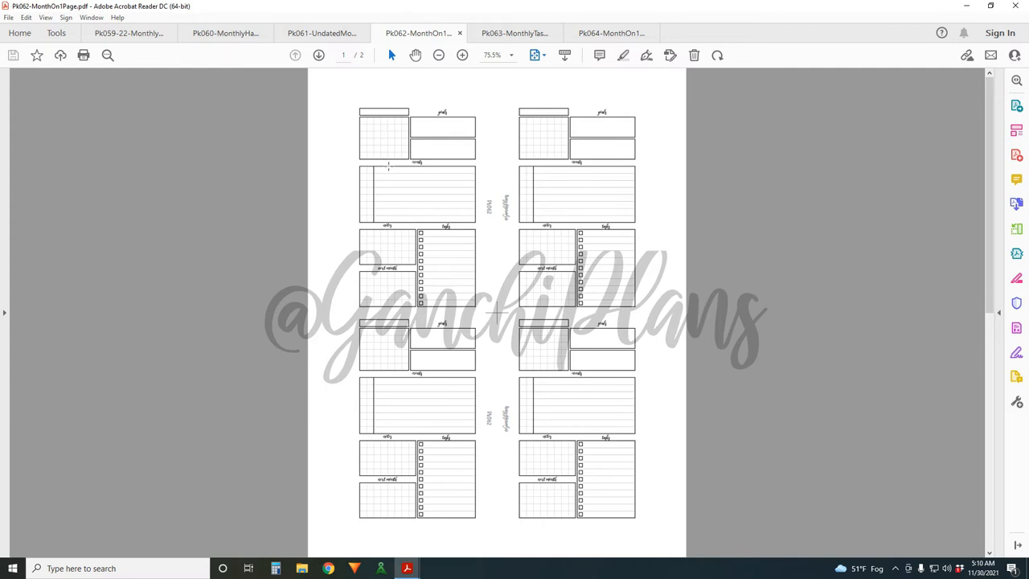
{"action": "mouse_move", "coordinate": [391, 132]}
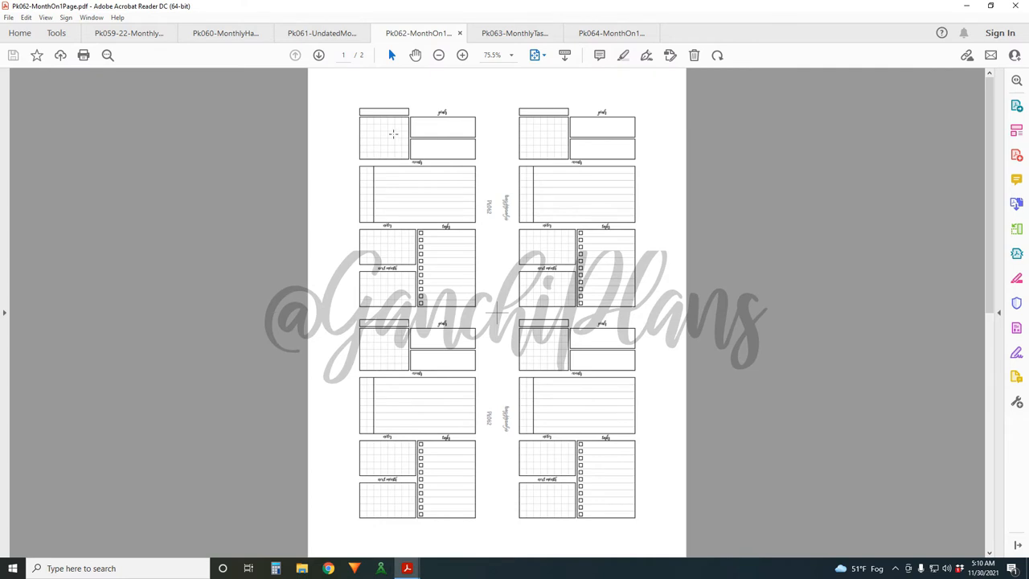
{"action": "mouse_move", "coordinate": [449, 138]}
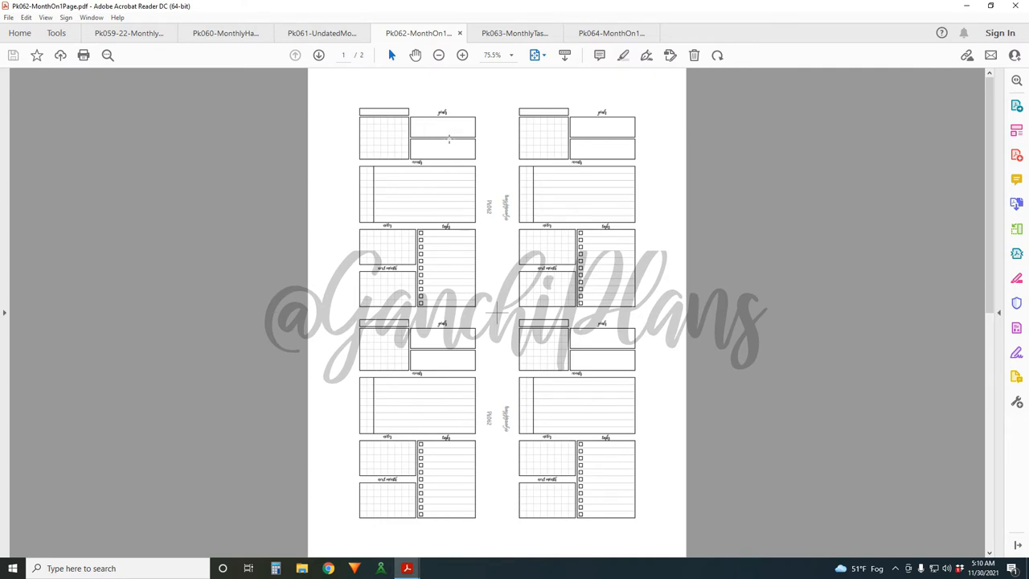
{"action": "mouse_move", "coordinate": [371, 184]}
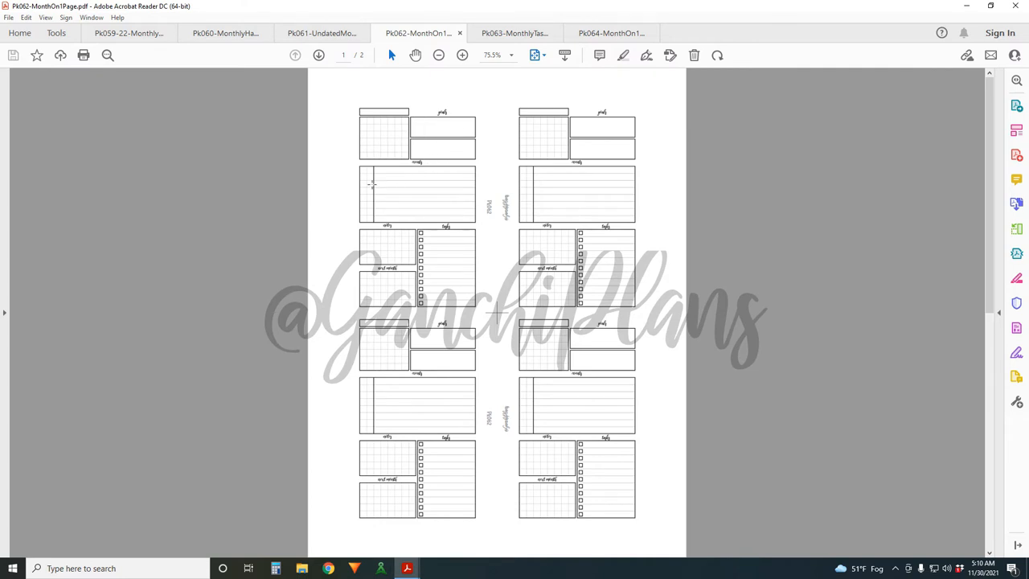
{"action": "mouse_move", "coordinate": [462, 185]}
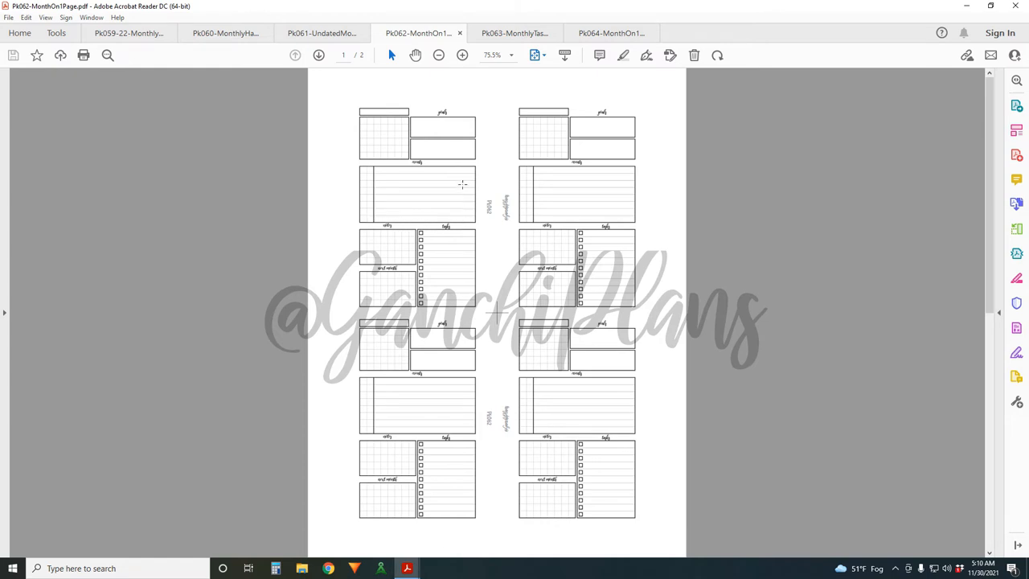
{"action": "mouse_move", "coordinate": [372, 192]}
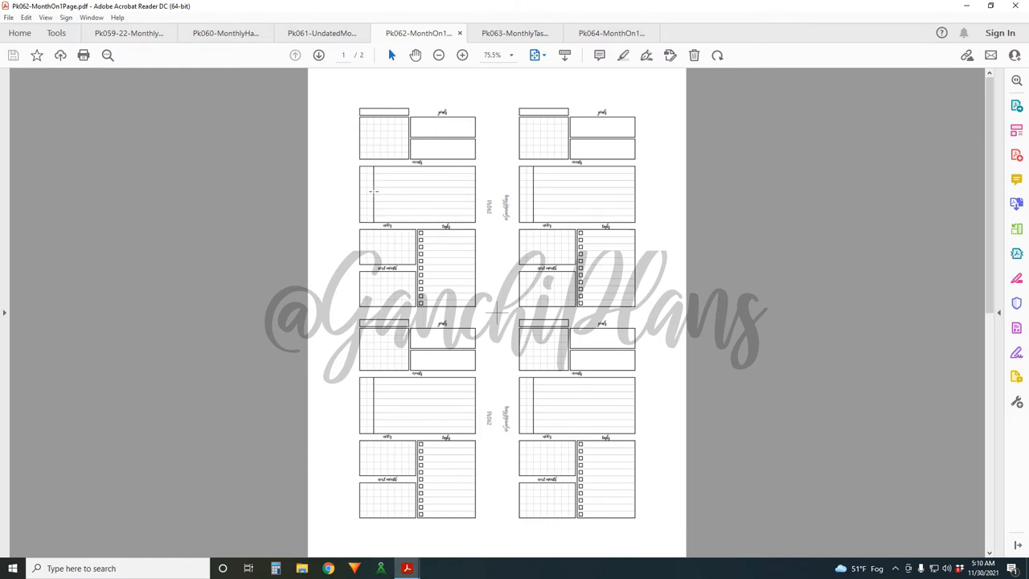
{"action": "mouse_move", "coordinate": [392, 243]}
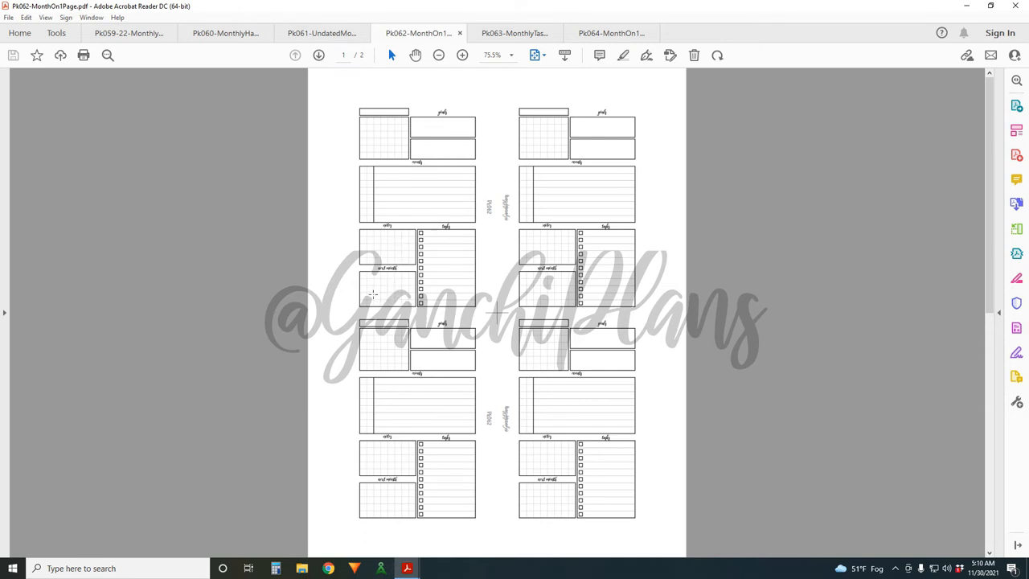
{"action": "mouse_move", "coordinate": [394, 277]}
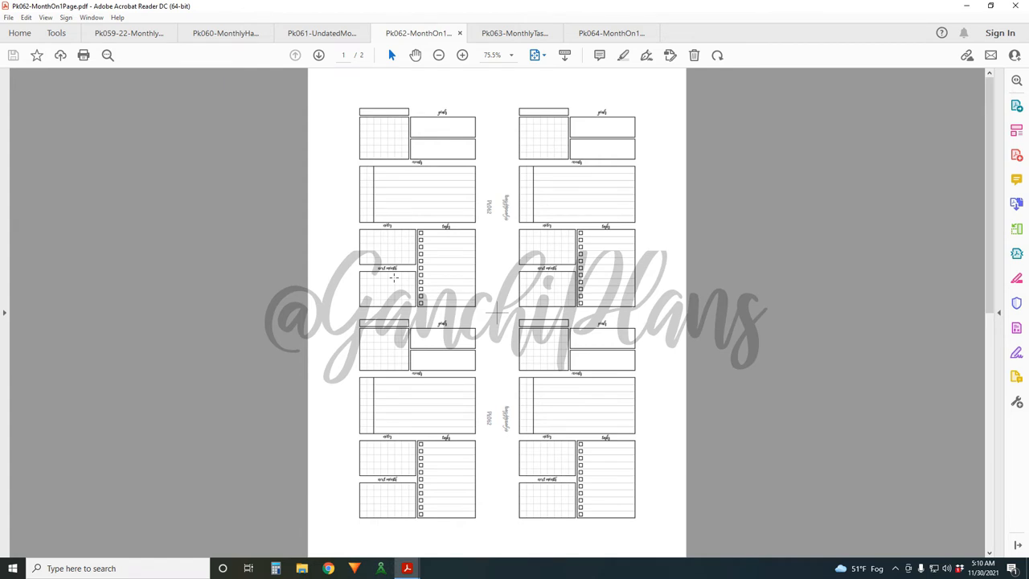
{"action": "mouse_move", "coordinate": [422, 297]}
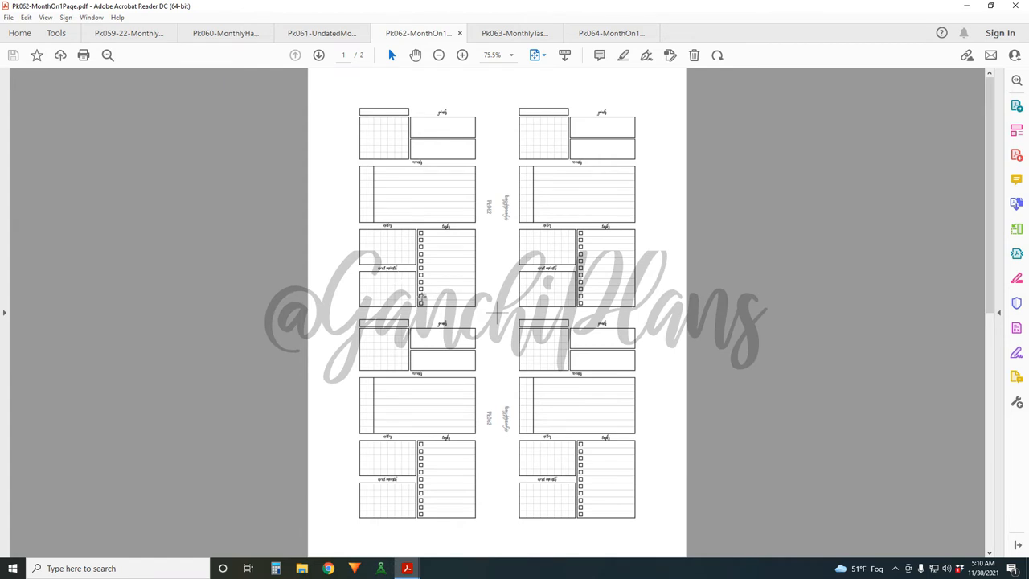
{"action": "mouse_move", "coordinate": [444, 232]}
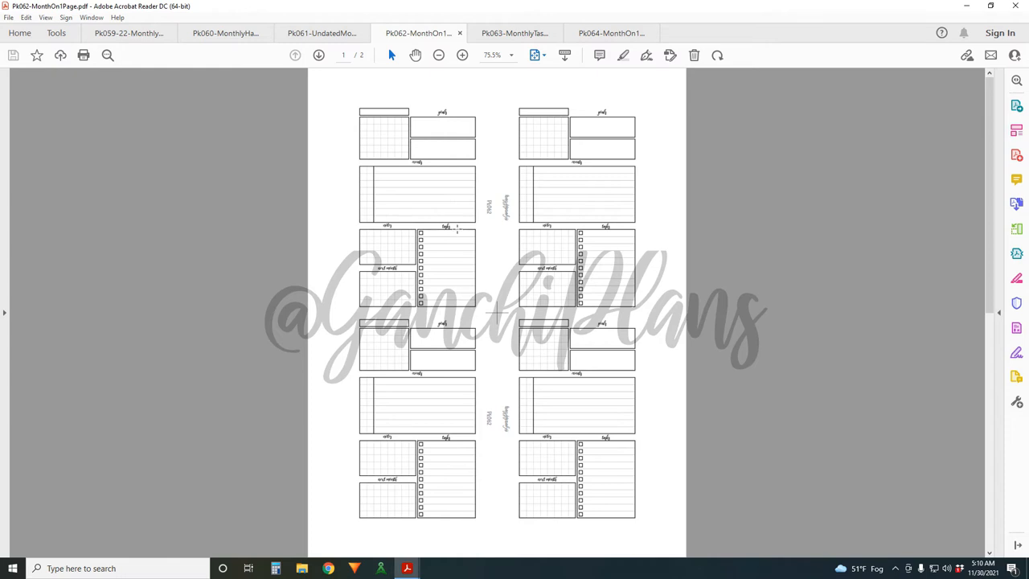
{"action": "mouse_move", "coordinate": [457, 213]}
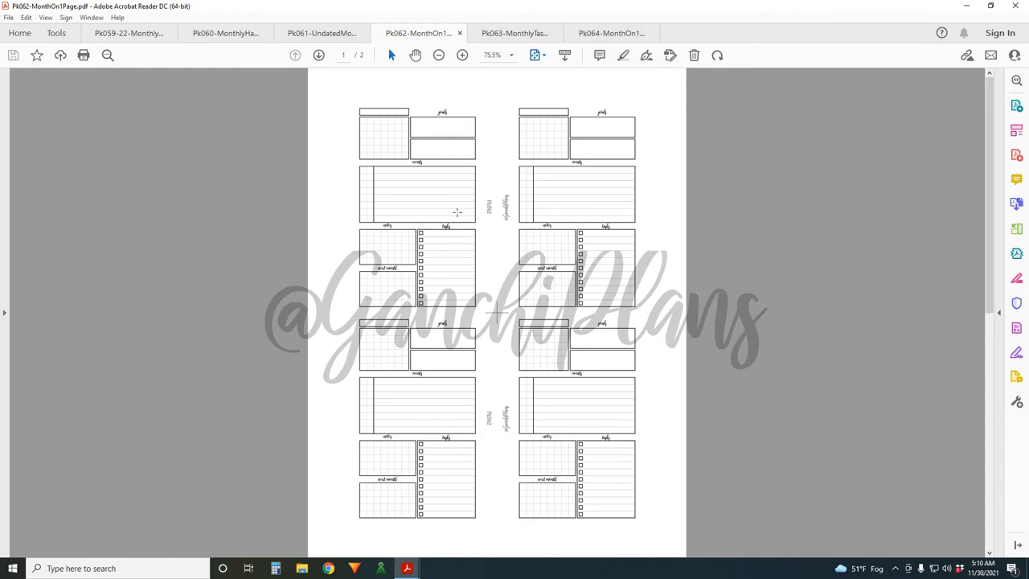
{"action": "left_click", "coordinate": [514, 33]}
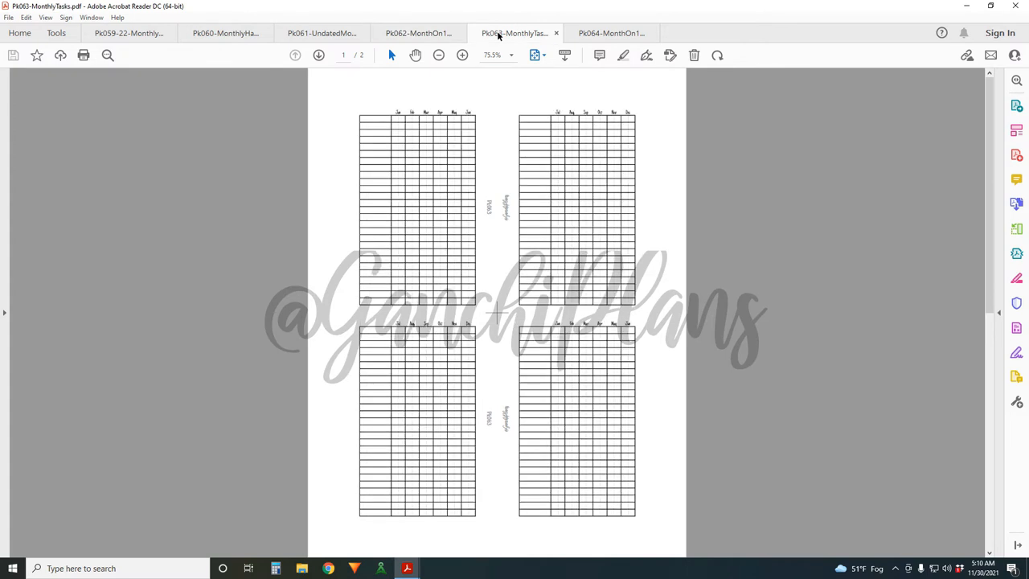
{"action": "mouse_move", "coordinate": [493, 42]}
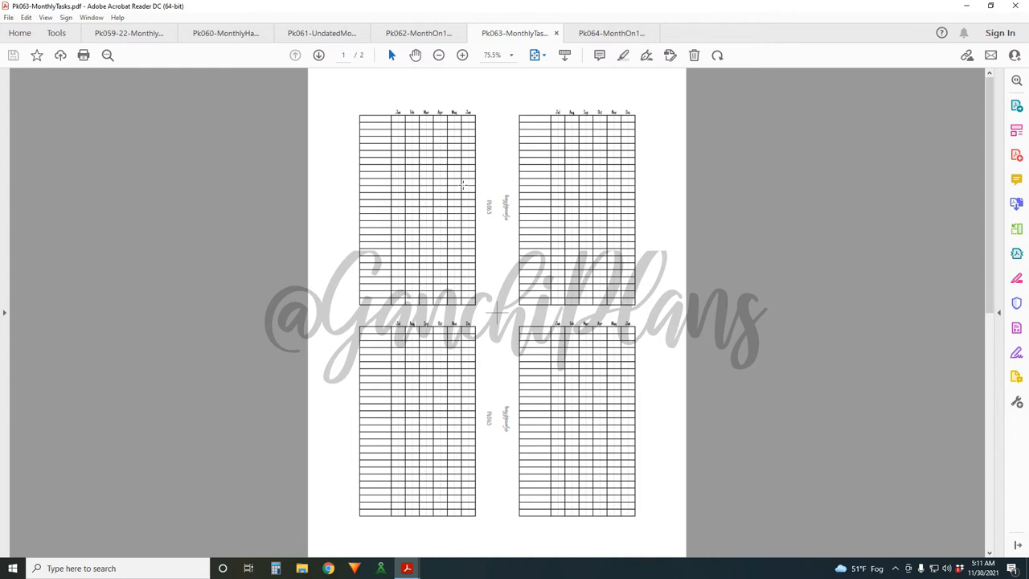
{"action": "mouse_move", "coordinate": [430, 248]}
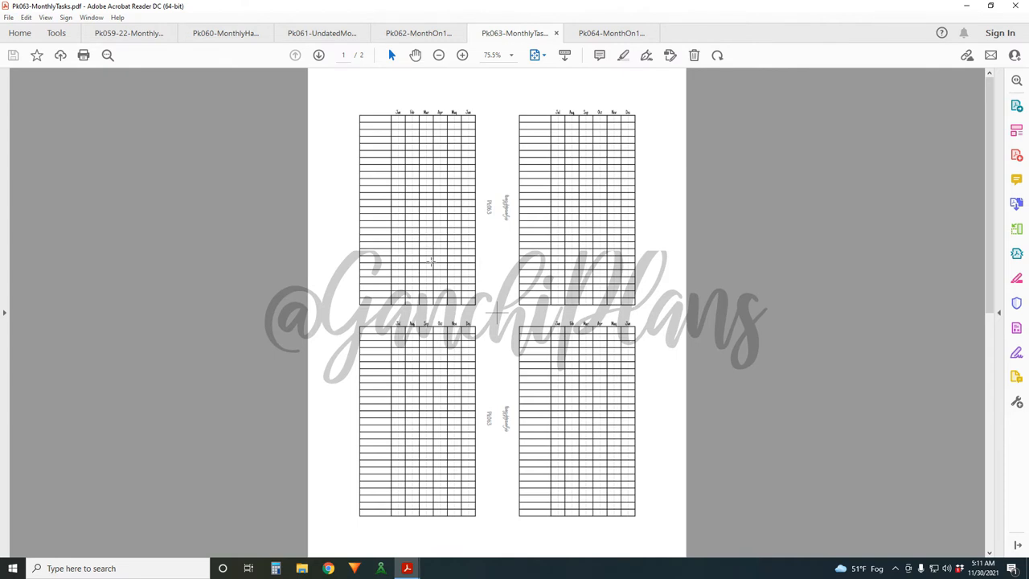
{"action": "mouse_move", "coordinate": [382, 95]}
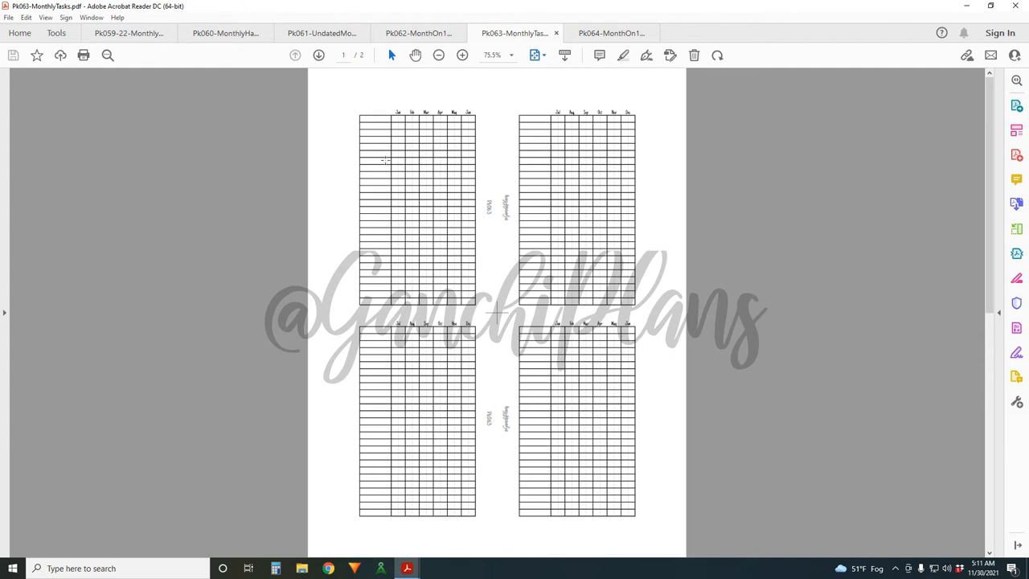
{"action": "mouse_move", "coordinate": [383, 145]}
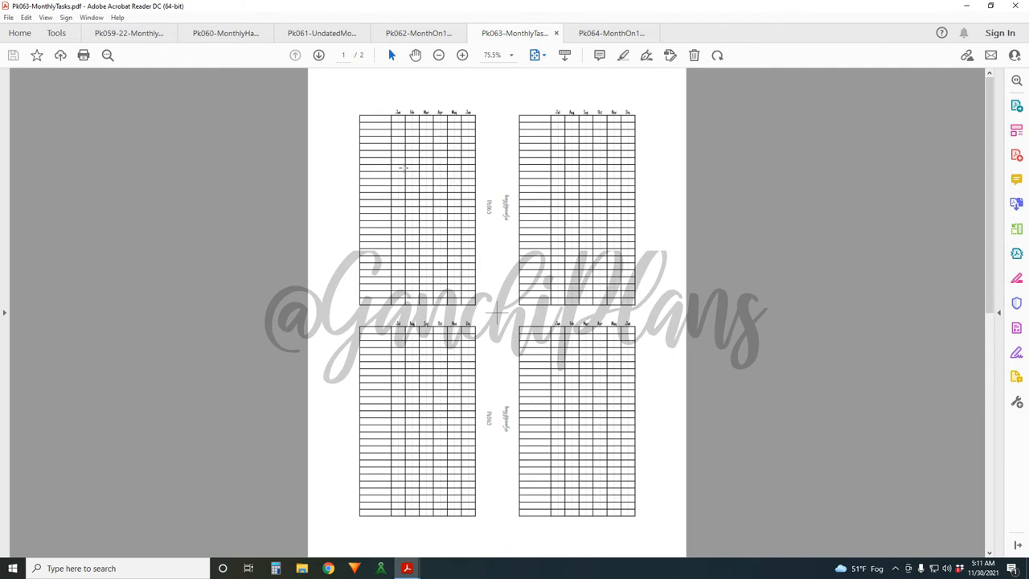
{"action": "mouse_move", "coordinate": [678, 188]}
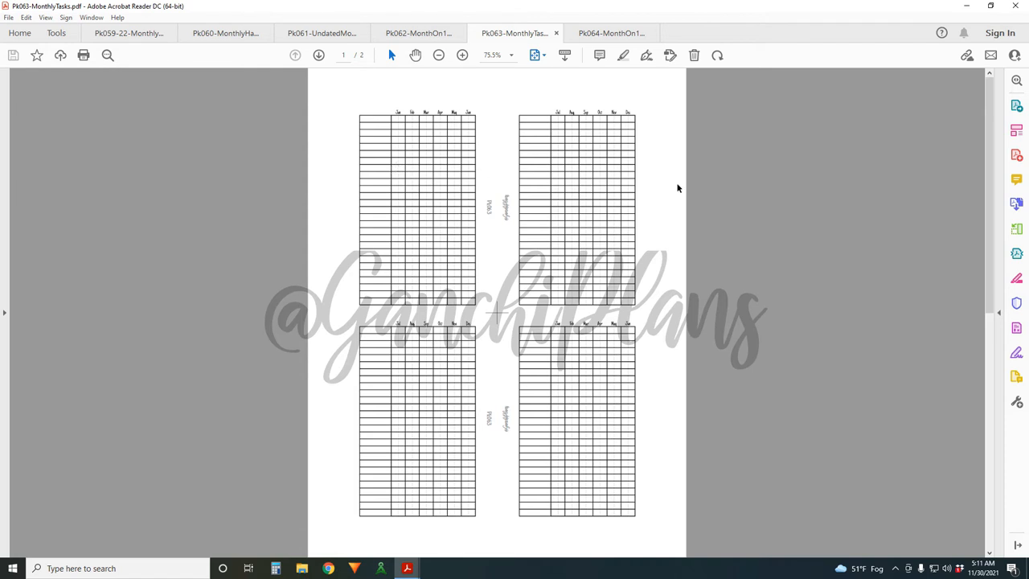
{"action": "mouse_move", "coordinate": [674, 165]}
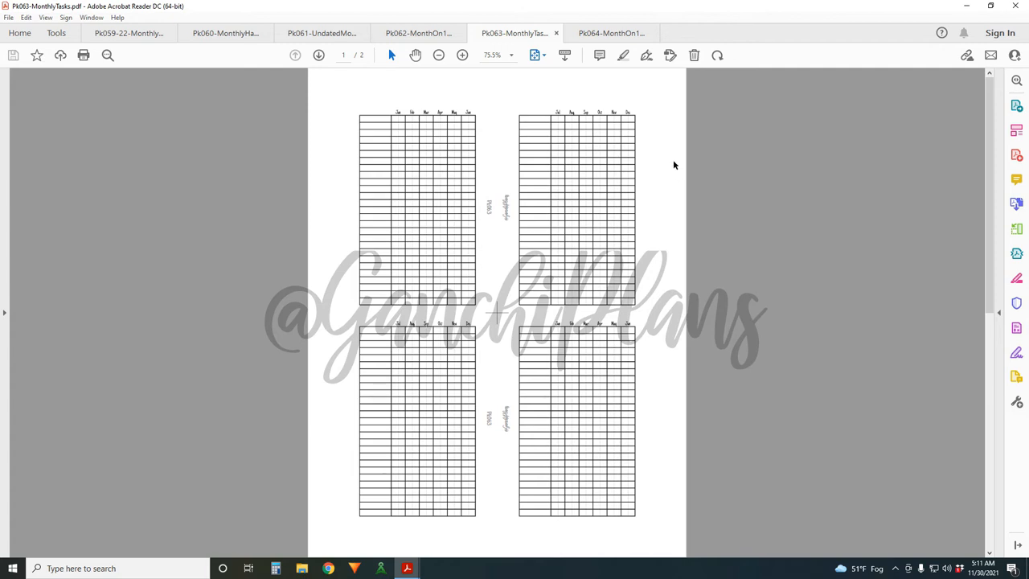
{"action": "mouse_move", "coordinate": [392, 172]}
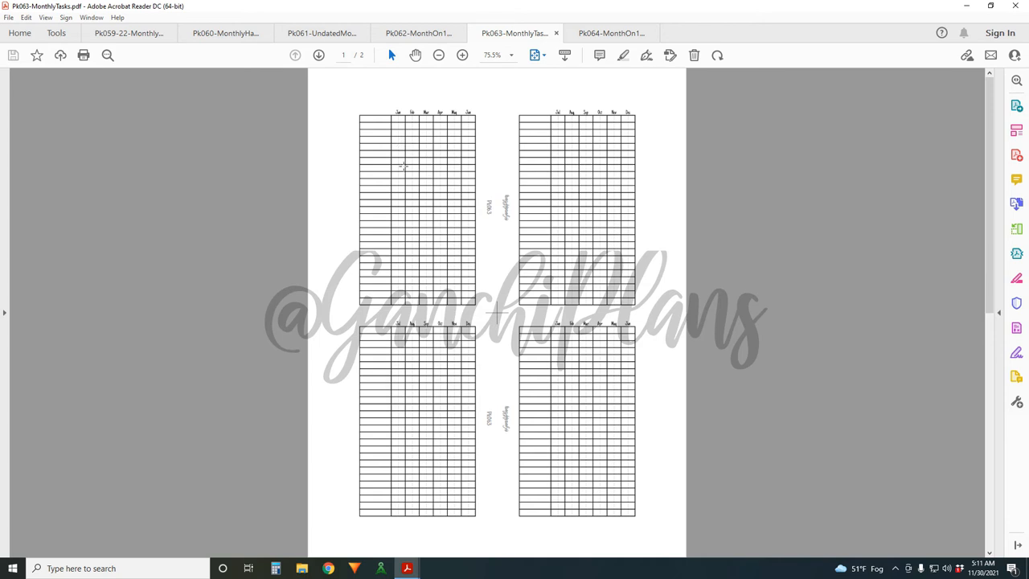
{"action": "mouse_move", "coordinate": [480, 174]}
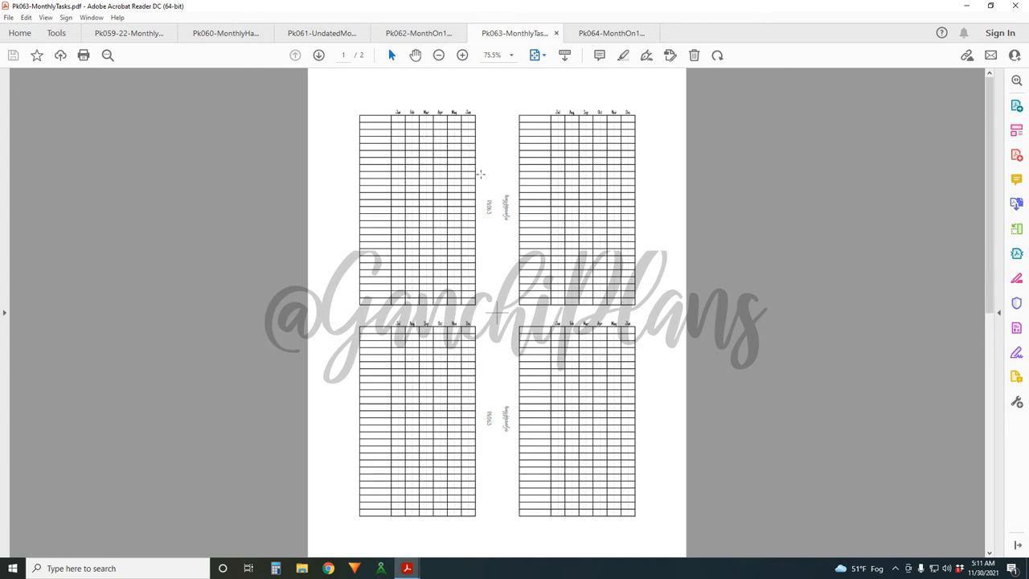
{"action": "mouse_move", "coordinate": [456, 138]}
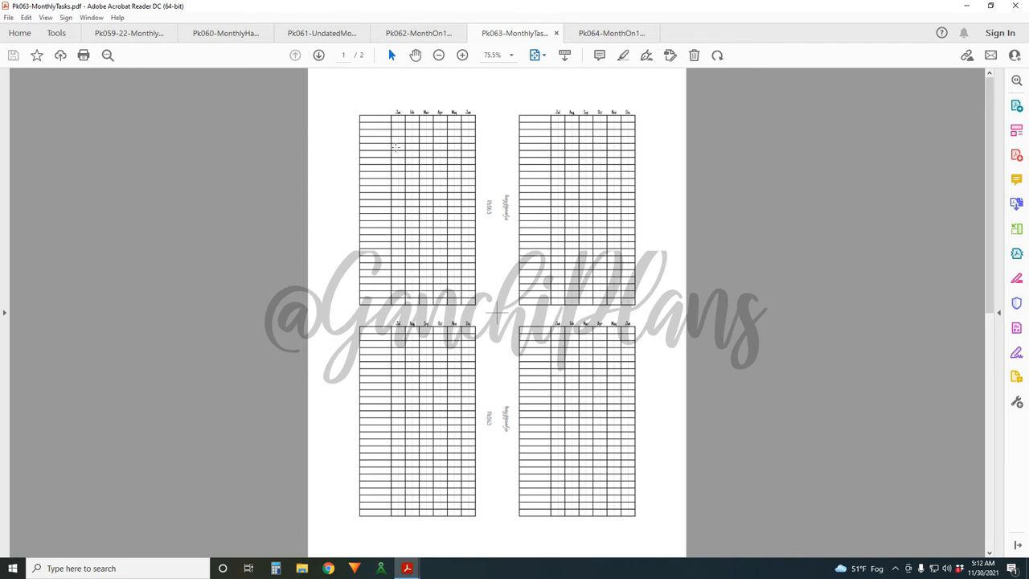
{"action": "mouse_move", "coordinate": [608, 176]}
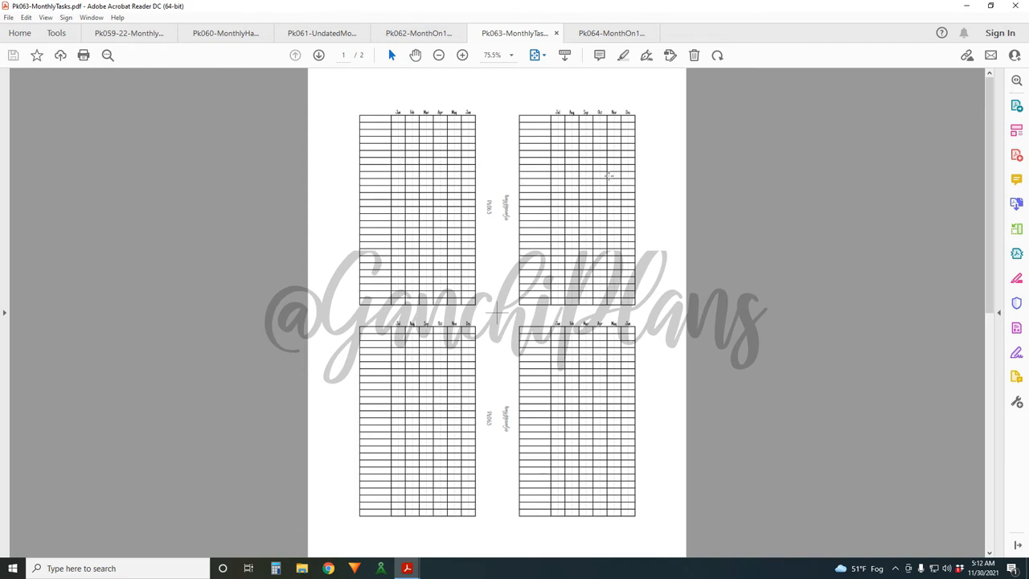
{"action": "mouse_move", "coordinate": [561, 175]}
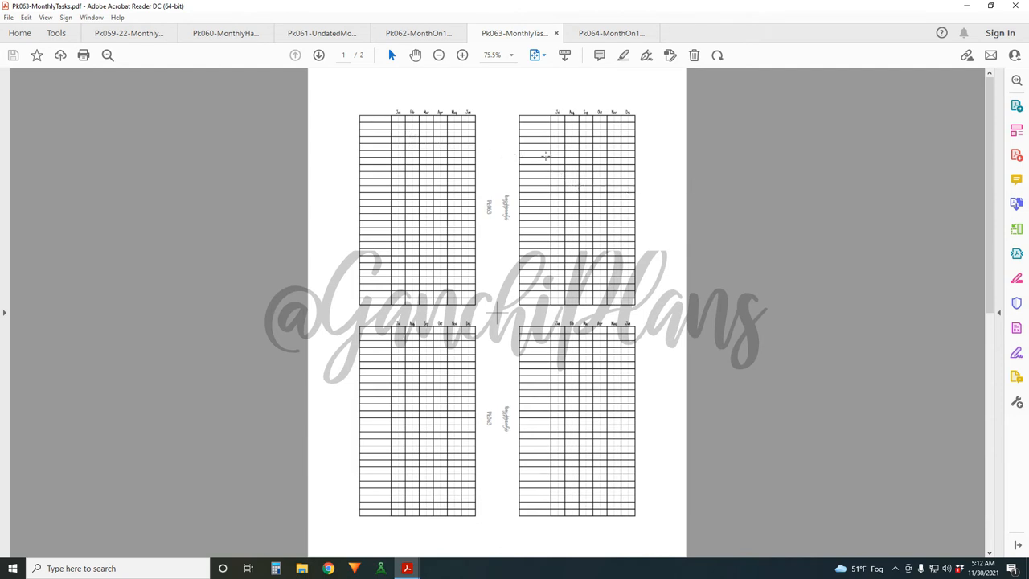
{"action": "mouse_move", "coordinate": [574, 152]}
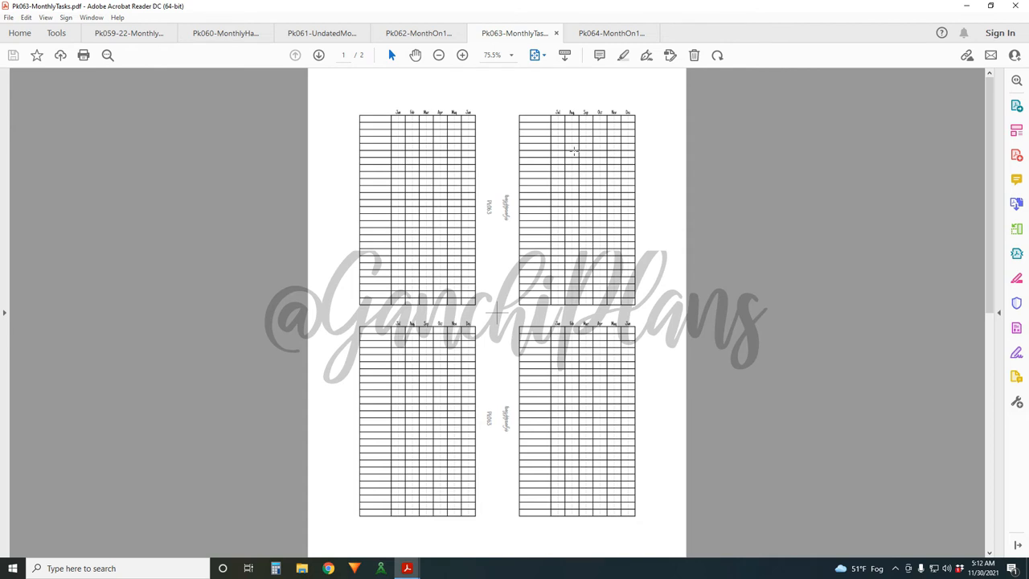
{"action": "mouse_move", "coordinate": [576, 165]}
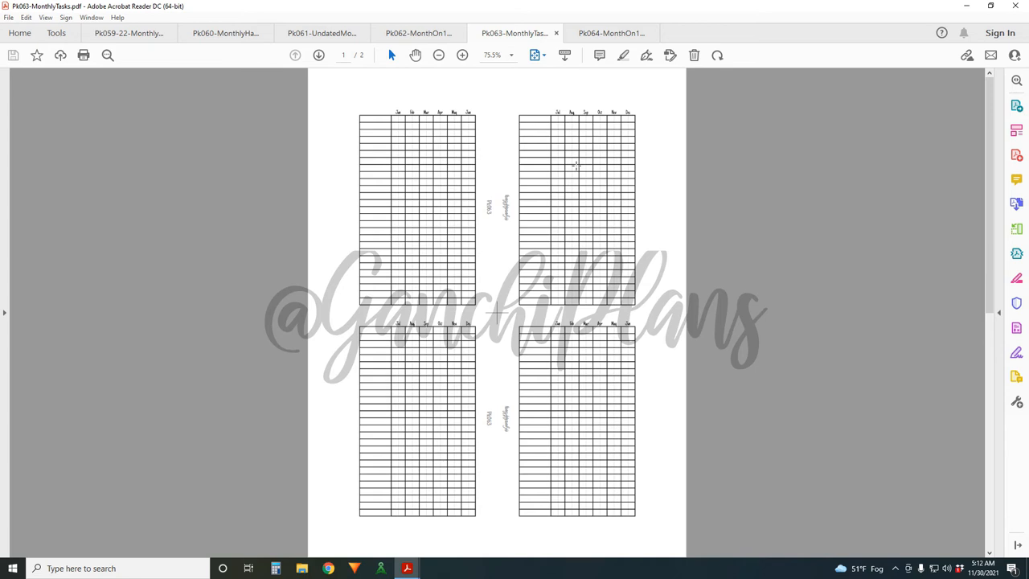
{"action": "mouse_move", "coordinate": [456, 217]}
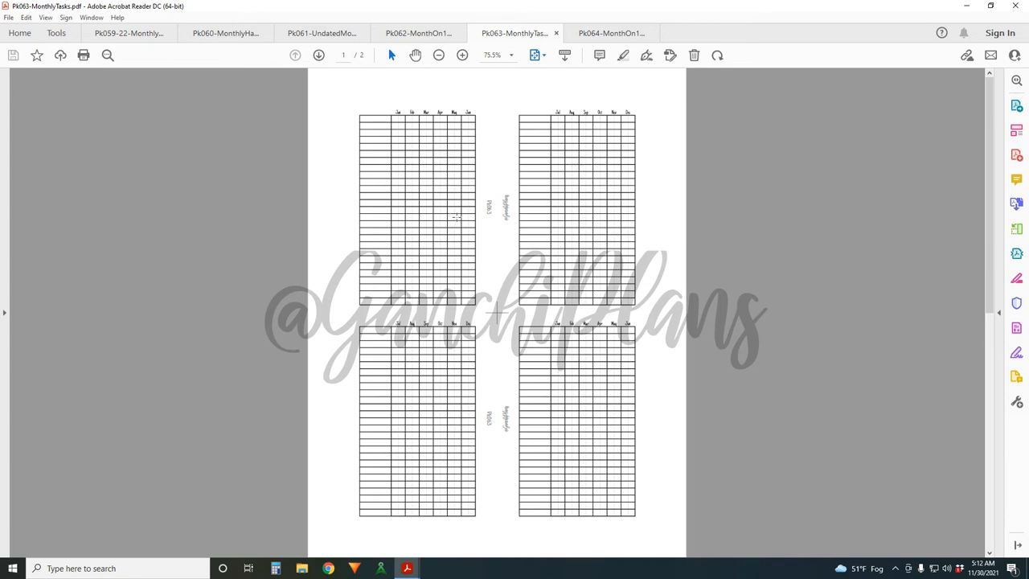
{"action": "mouse_move", "coordinate": [567, 186]}
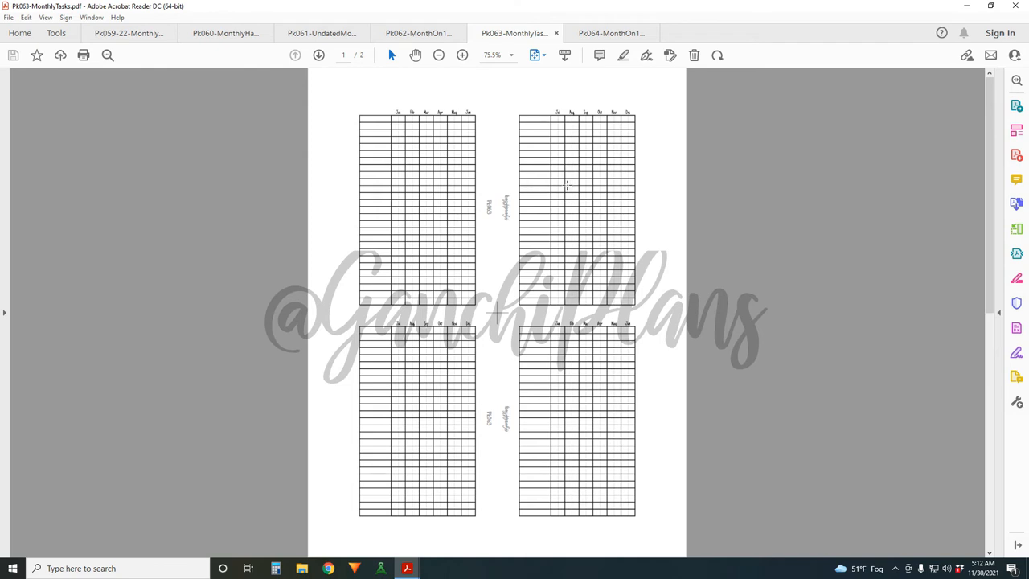
{"action": "mouse_move", "coordinate": [674, 197]}
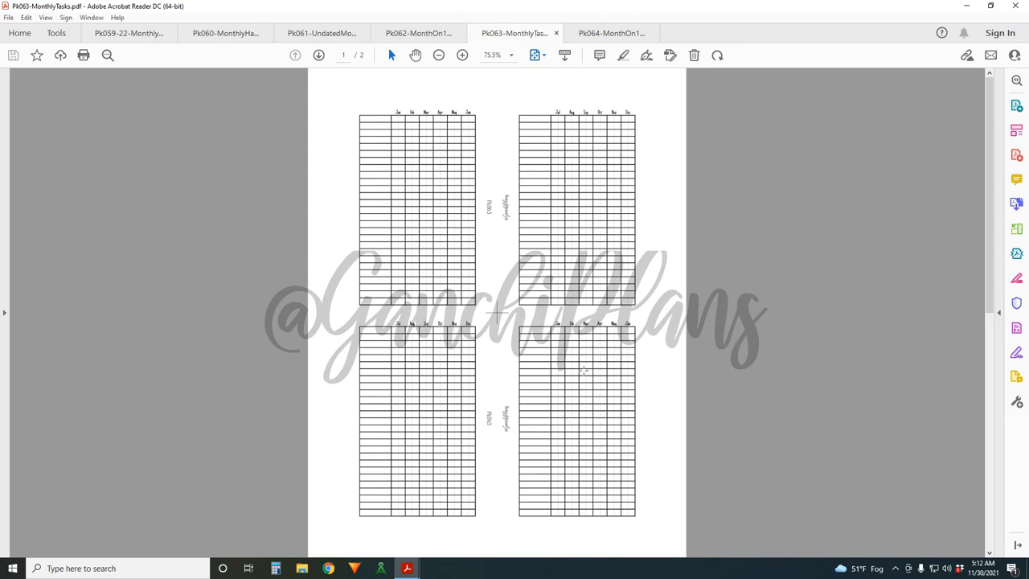
{"action": "mouse_move", "coordinate": [601, 392]}
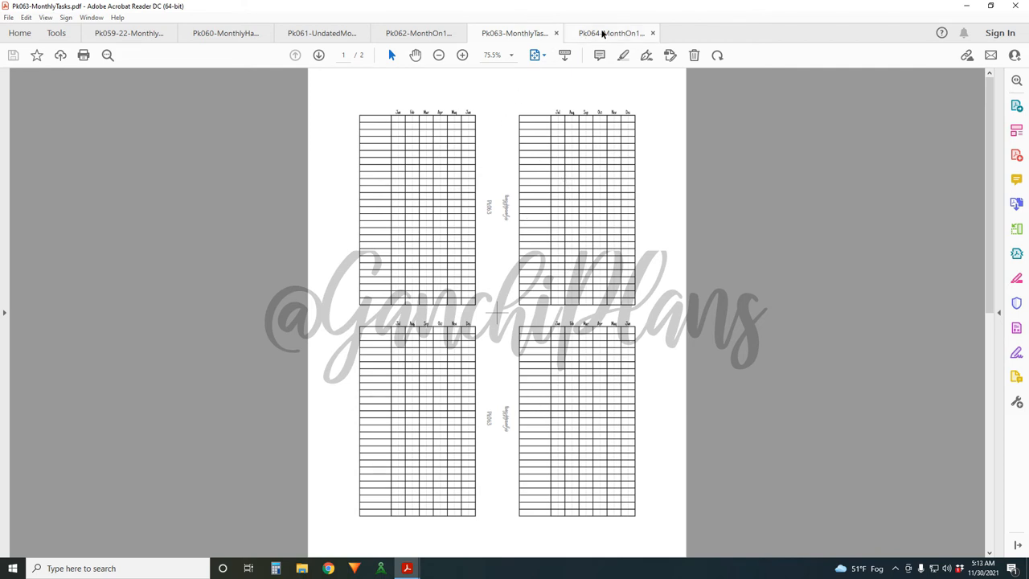
- Show the Pk064-MonthOn1Page PDF with its numbered day columns and checklists
{"action": "left_click", "coordinate": [611, 33]}
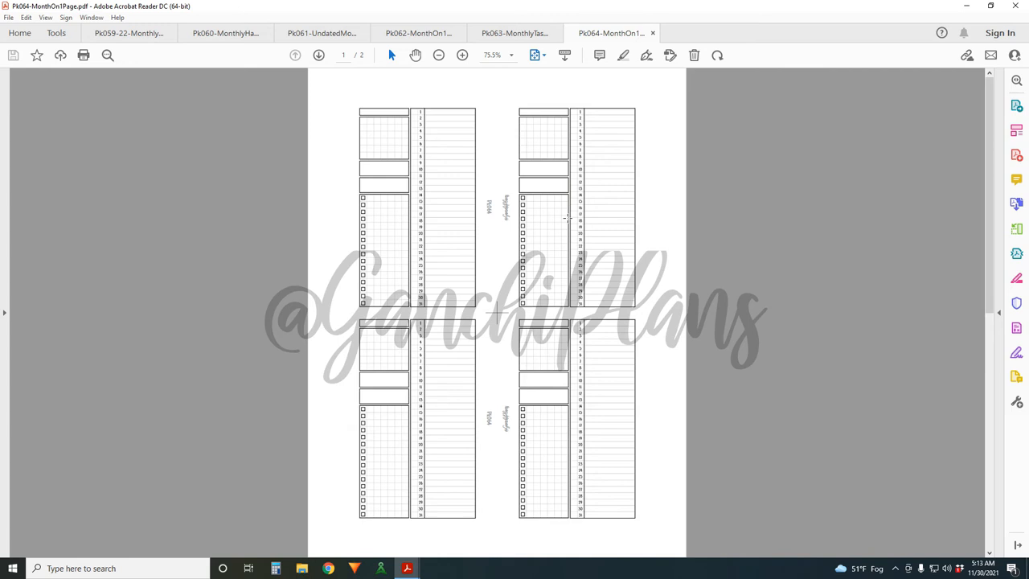
{"action": "mouse_move", "coordinate": [562, 217]}
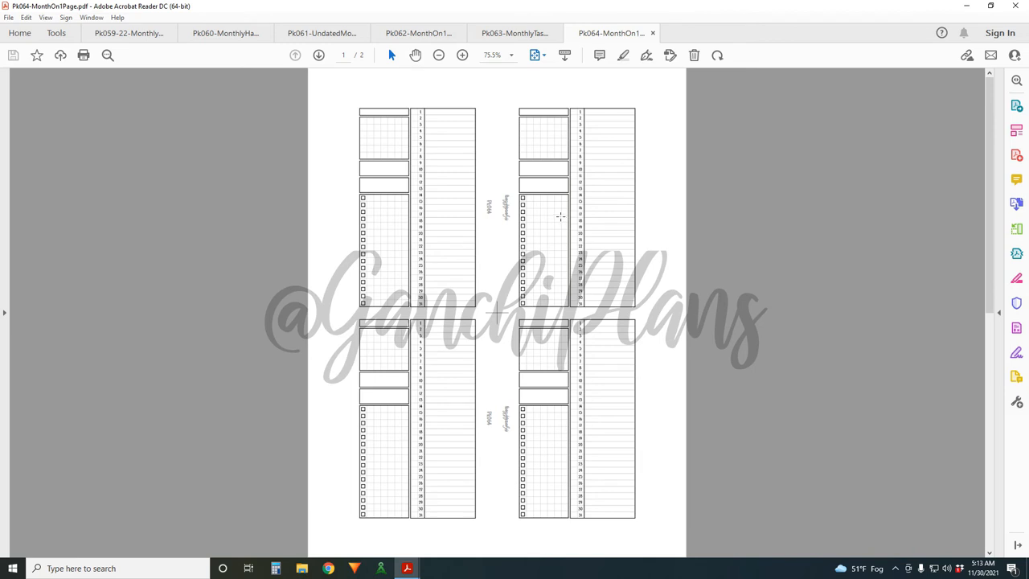
{"action": "mouse_move", "coordinate": [628, 121]}
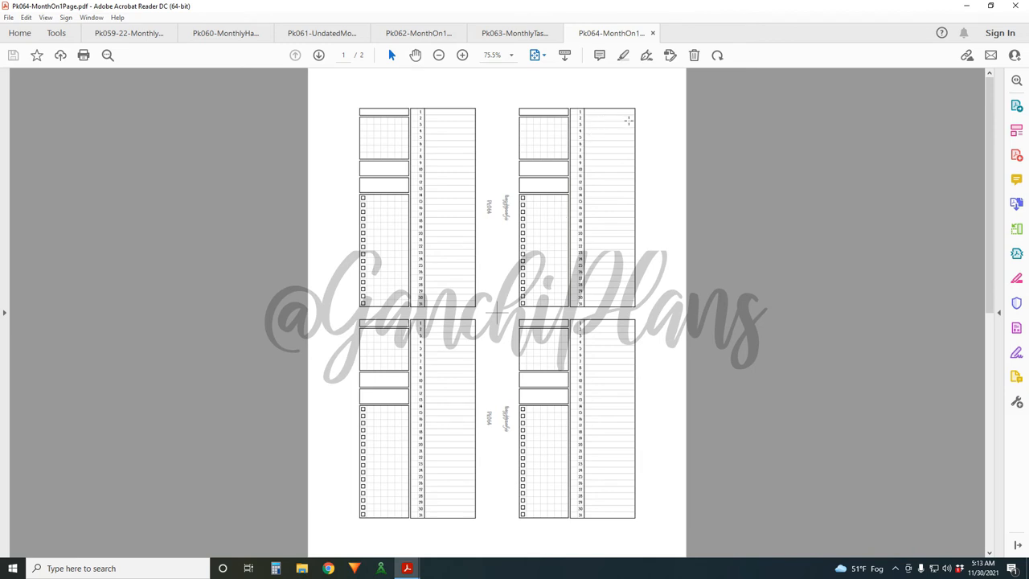
{"action": "mouse_move", "coordinate": [625, 309]}
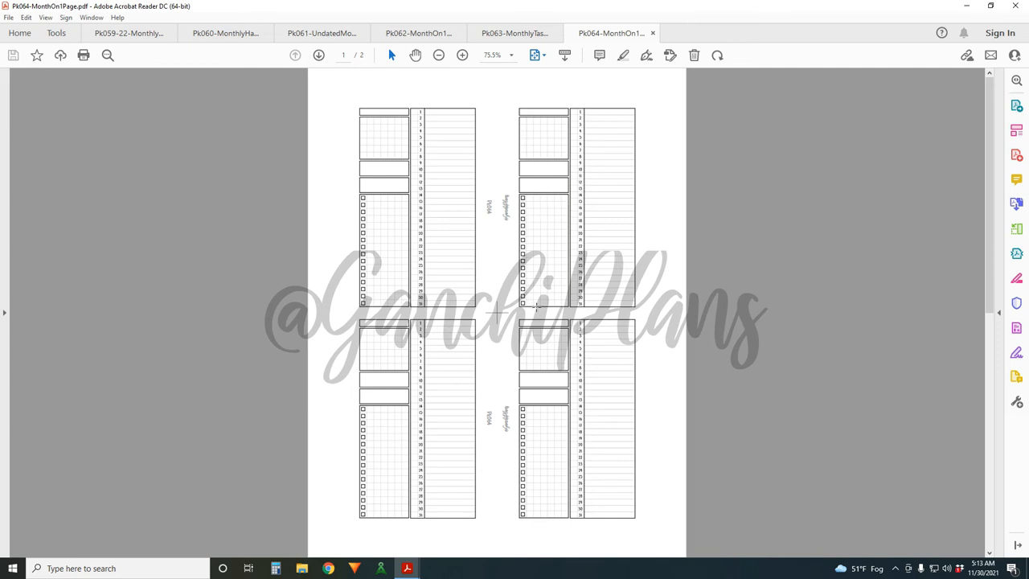
{"action": "mouse_move", "coordinate": [595, 309]}
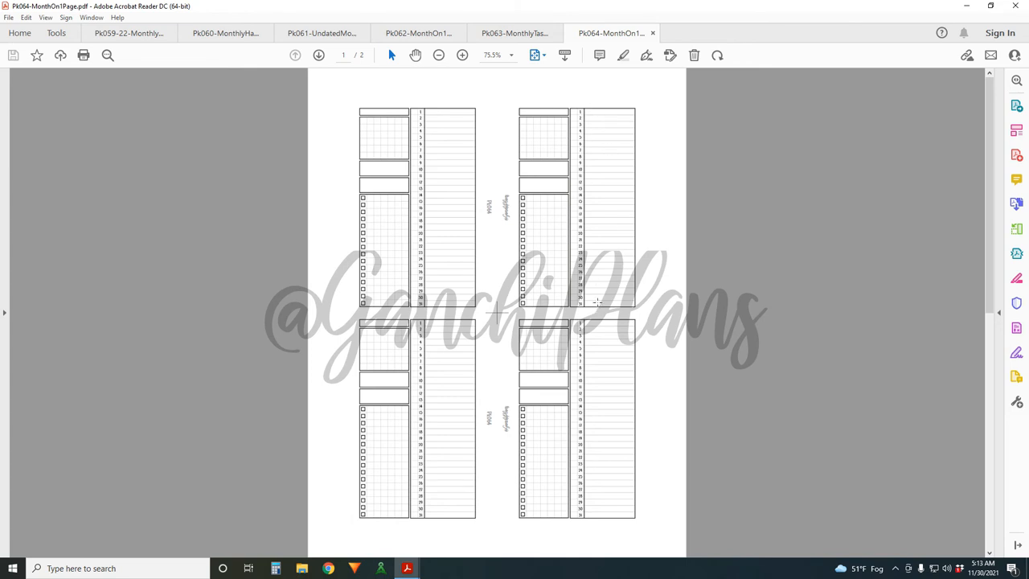
{"action": "mouse_move", "coordinate": [612, 206]}
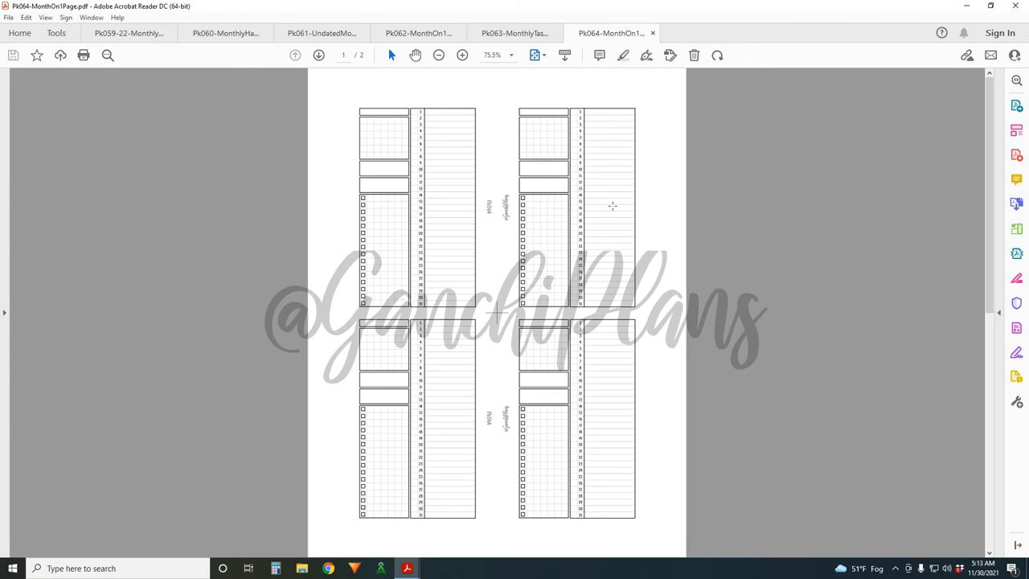
{"action": "mouse_move", "coordinate": [609, 146]}
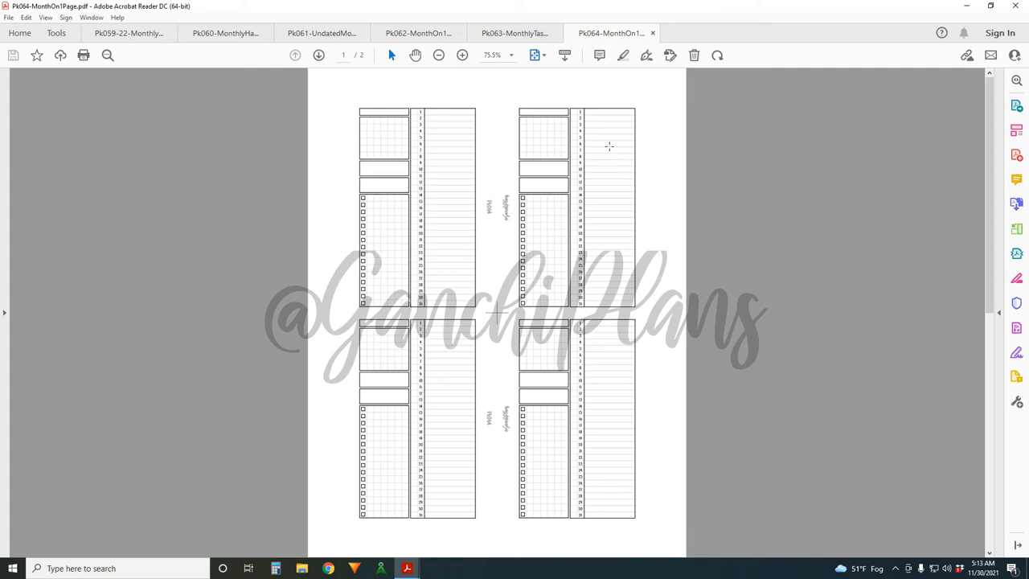
{"action": "mouse_move", "coordinate": [616, 150]}
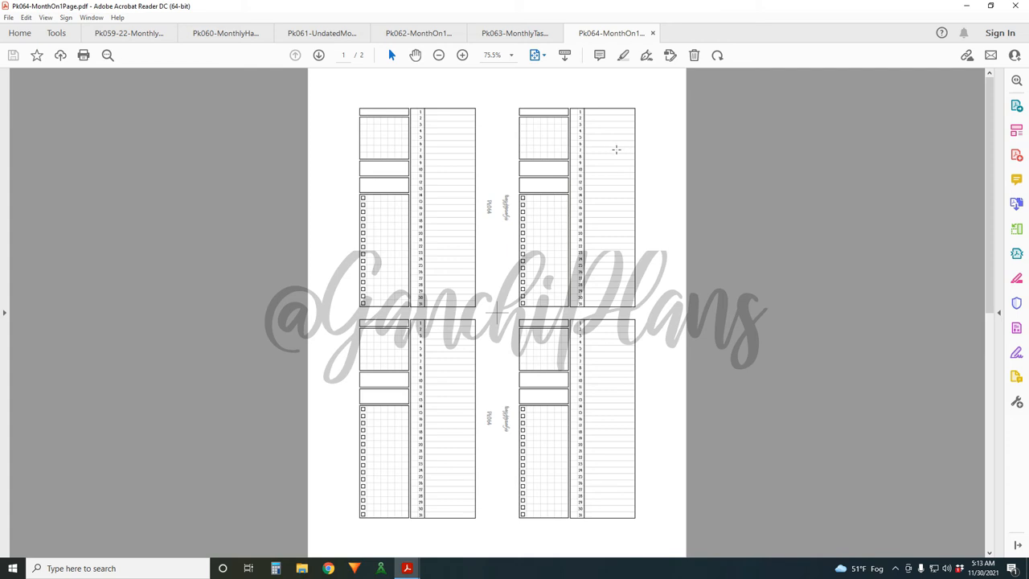
{"action": "mouse_move", "coordinate": [563, 292]}
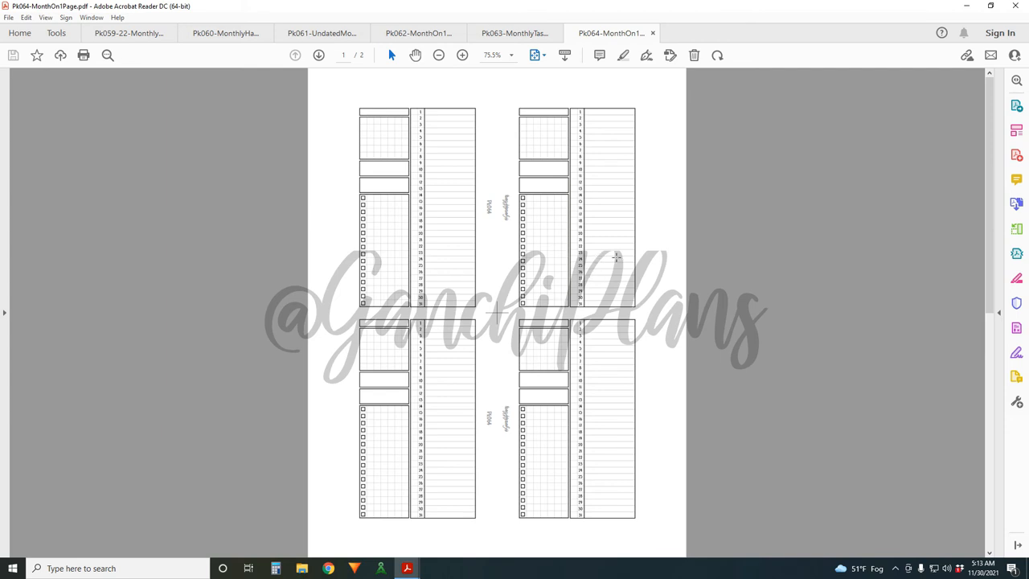
{"action": "mouse_move", "coordinate": [564, 249]}
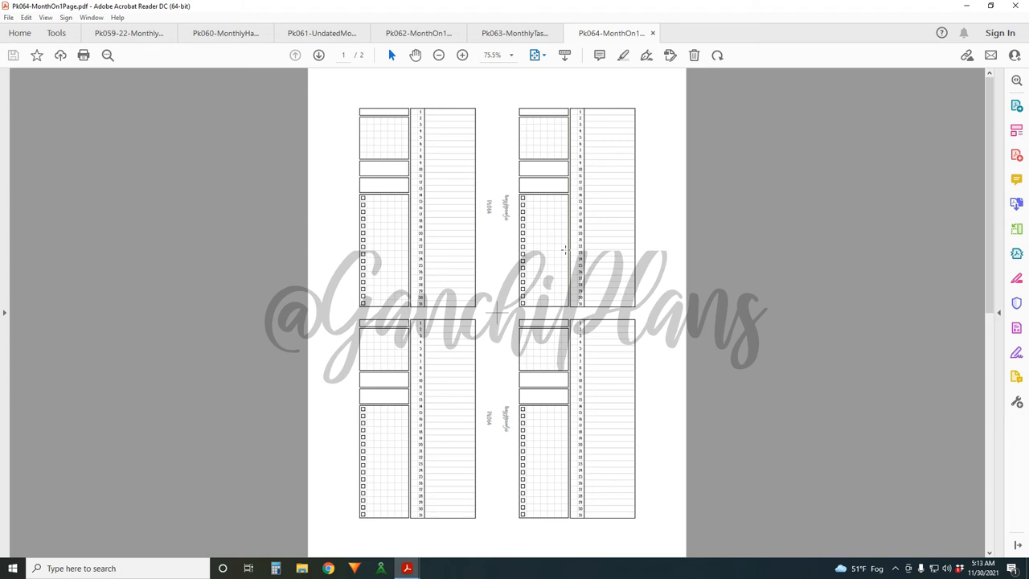
{"action": "mouse_move", "coordinate": [629, 203]}
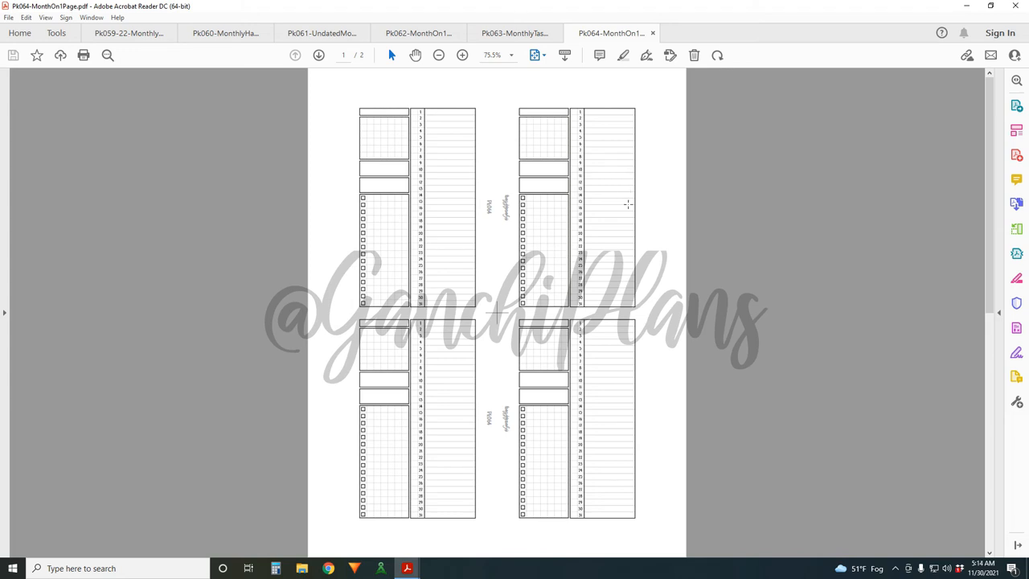
{"action": "mouse_move", "coordinate": [625, 209]}
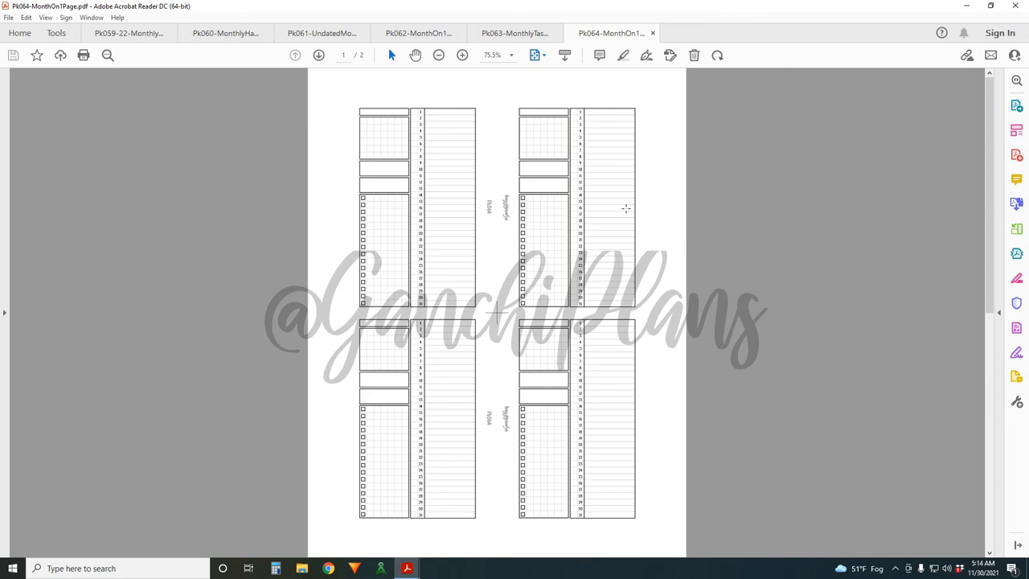
{"action": "mouse_move", "coordinate": [624, 211]}
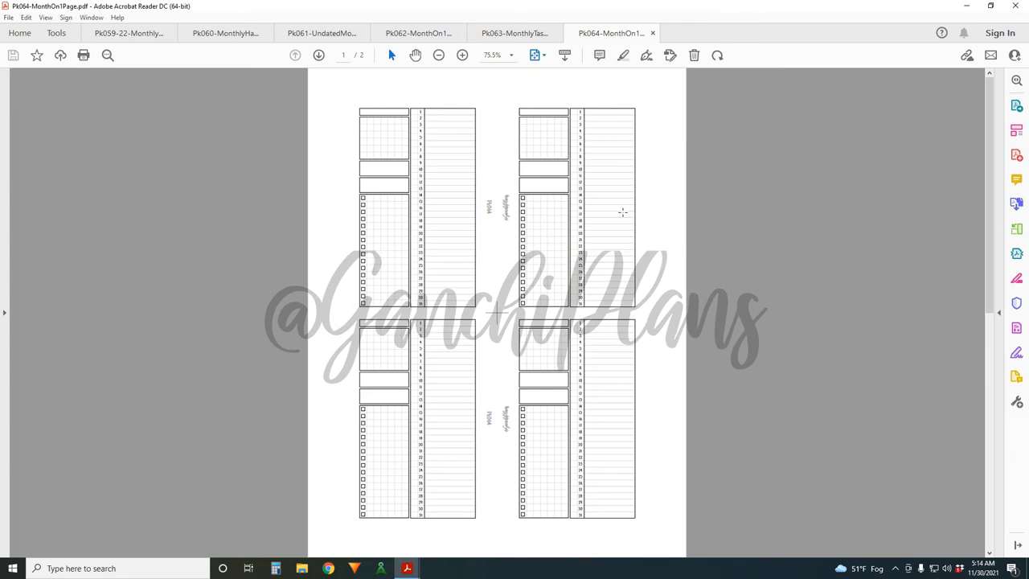
{"action": "mouse_move", "coordinate": [522, 203]}
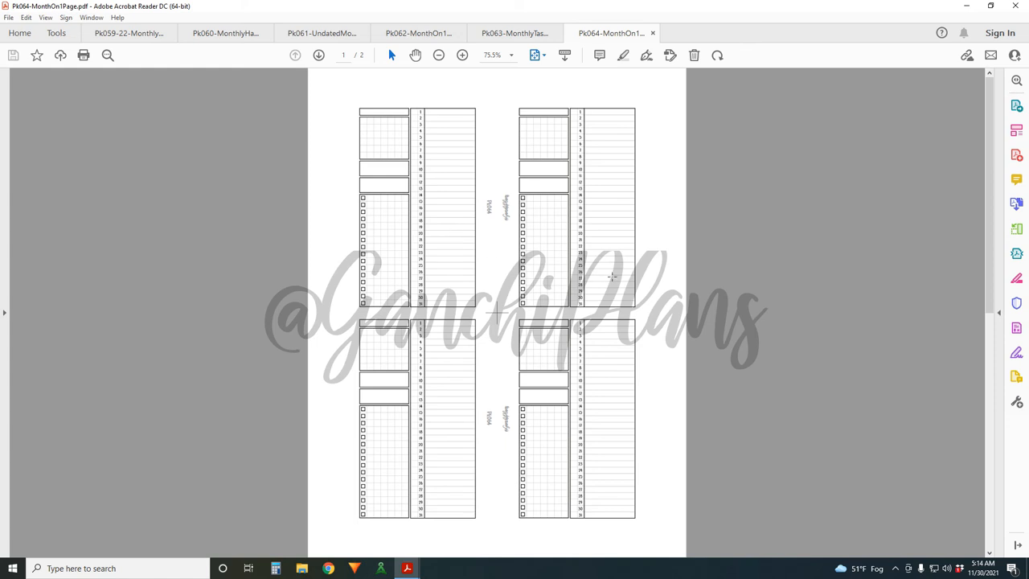
{"action": "left_click", "coordinate": [128, 33]}
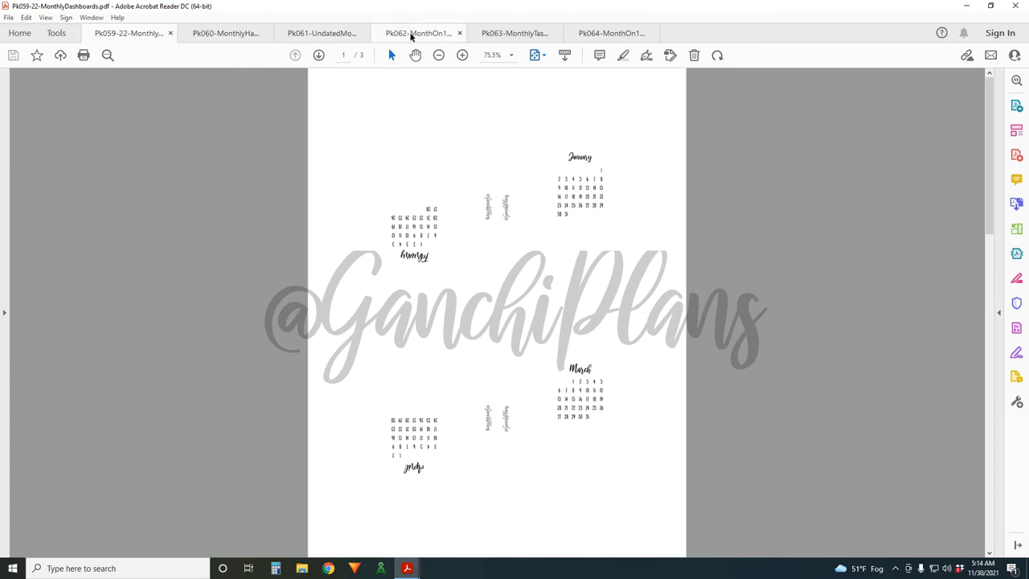
{"action": "left_click", "coordinate": [418, 33]}
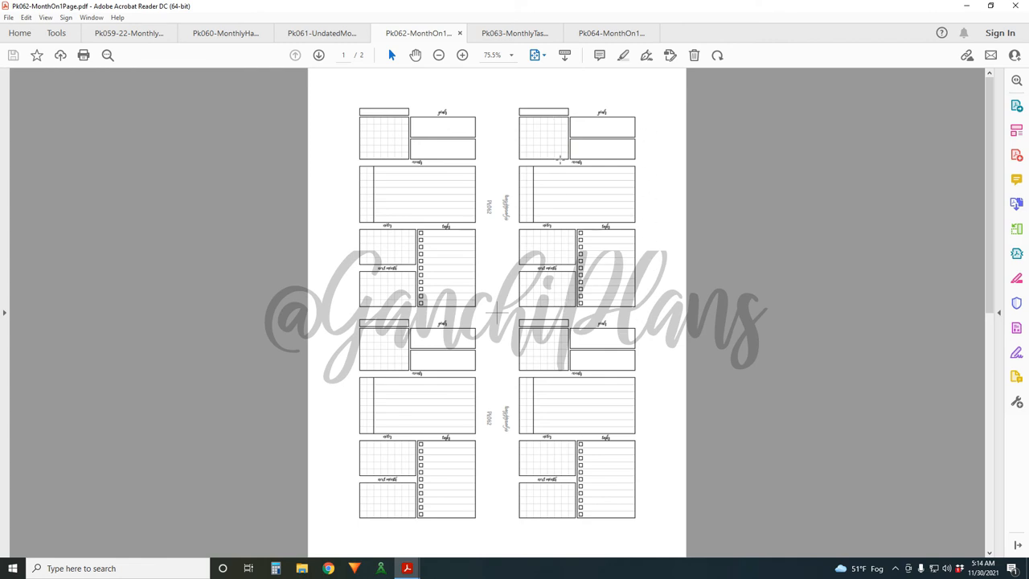
{"action": "mouse_move", "coordinate": [718, 227]}
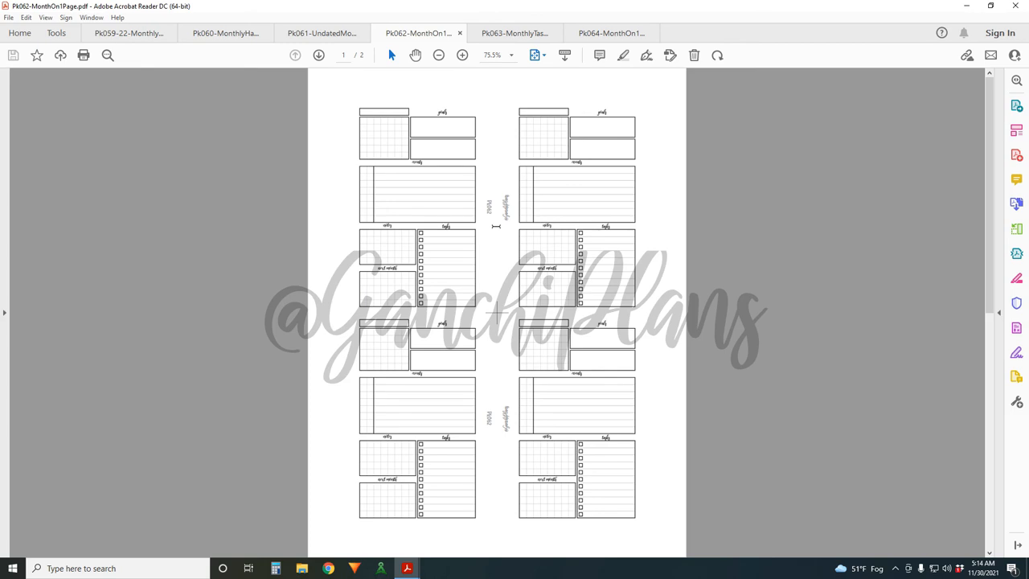
{"action": "left_click", "coordinate": [611, 33]}
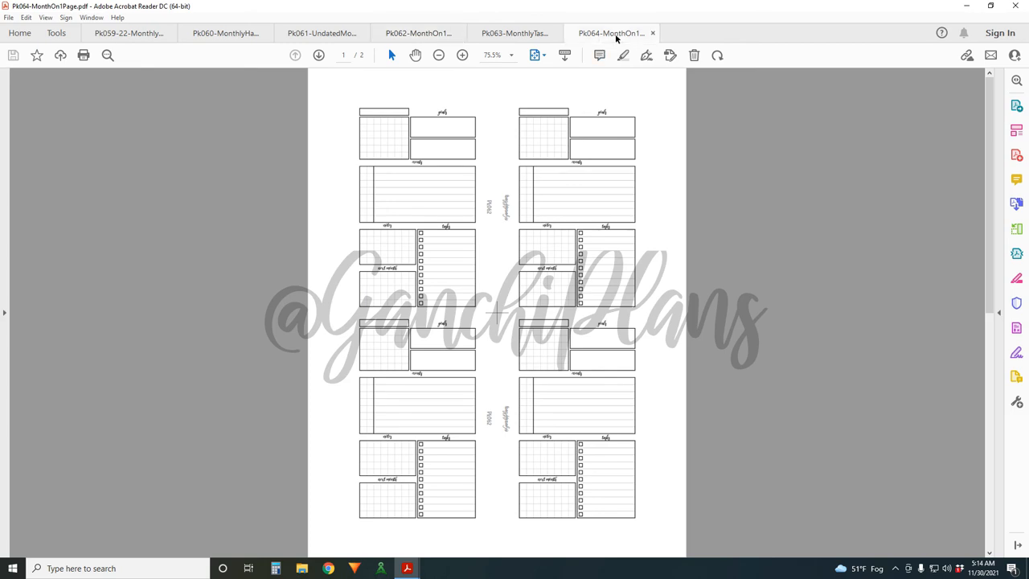